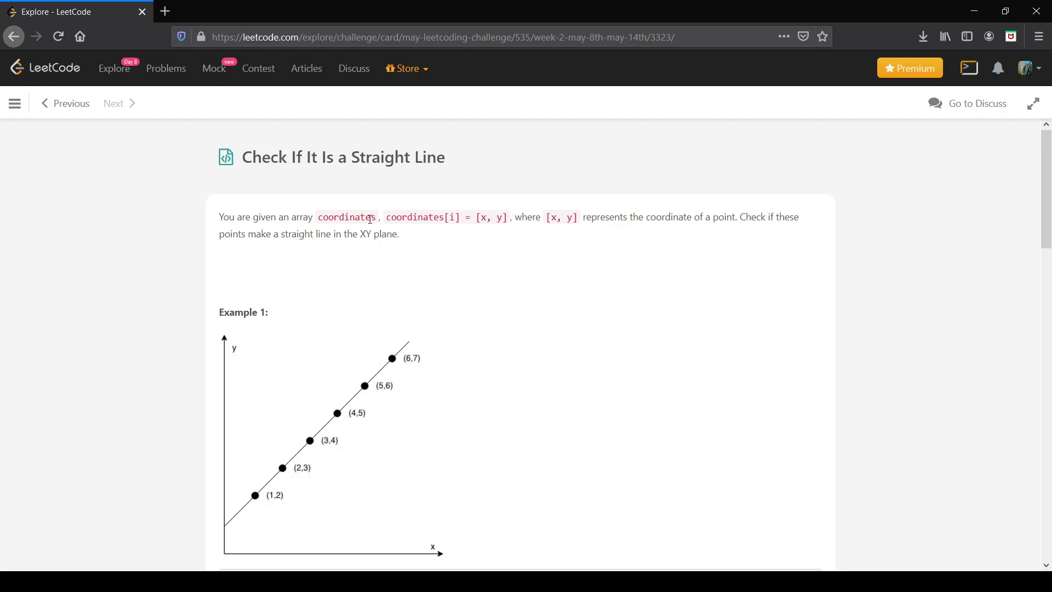
{"action": "mouse_move", "coordinate": [318, 181]}
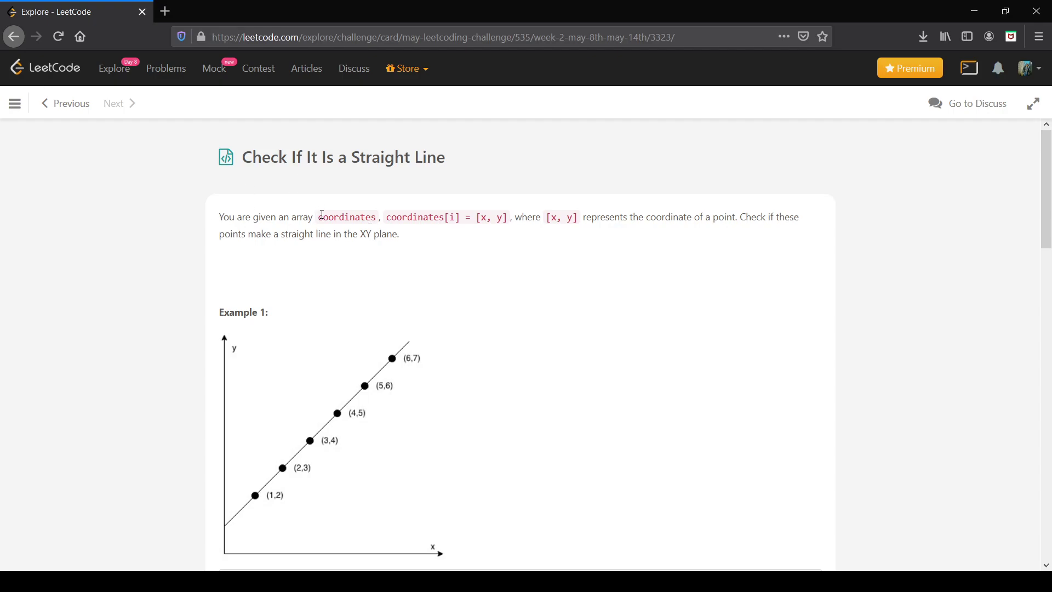
{"action": "mouse_move", "coordinate": [515, 233]}
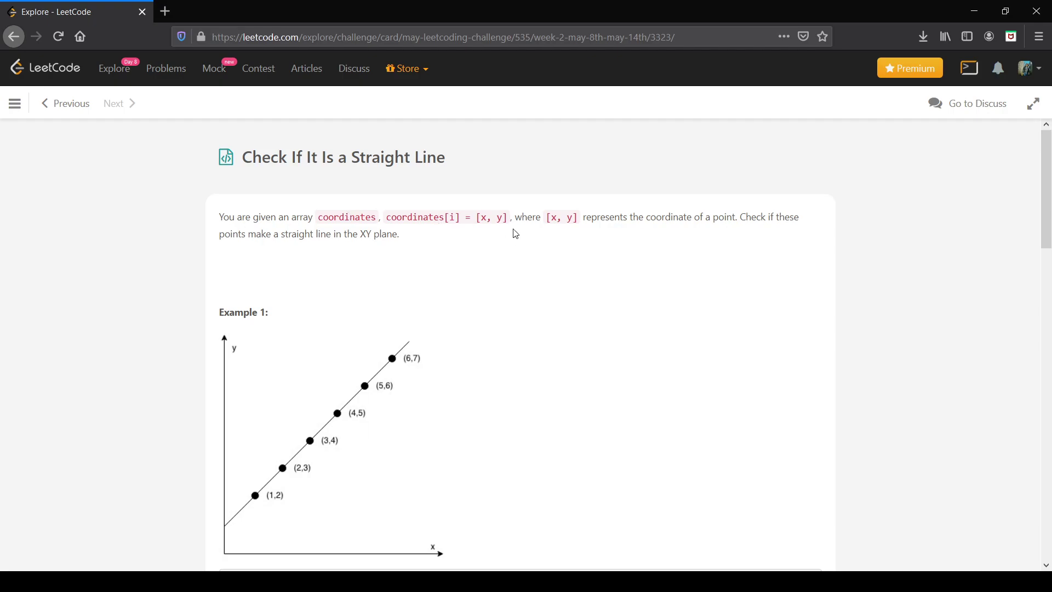
{"action": "mouse_move", "coordinate": [517, 261]}
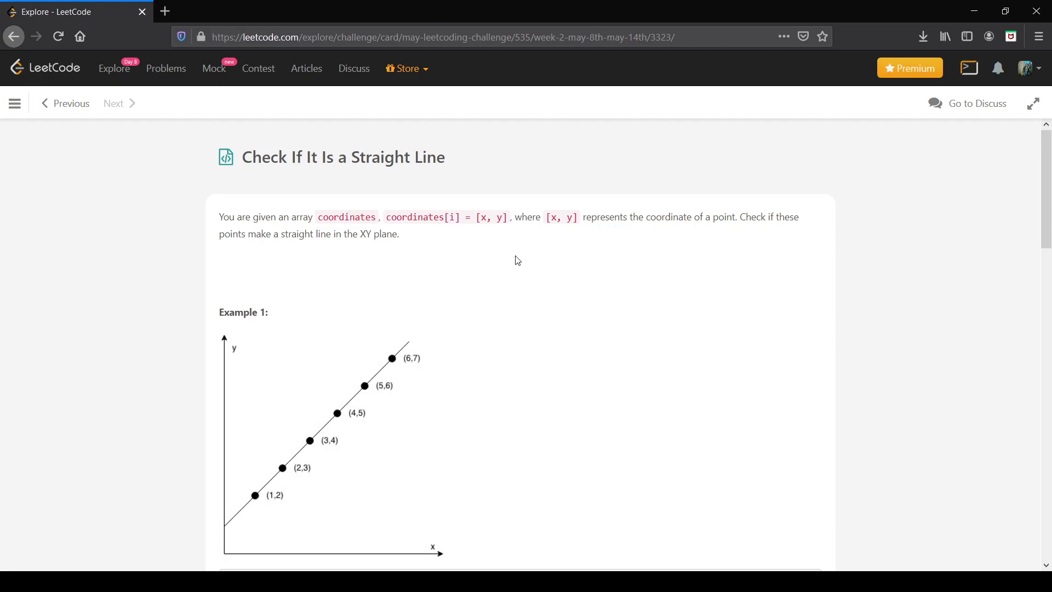
{"action": "mouse_move", "coordinate": [688, 264]}
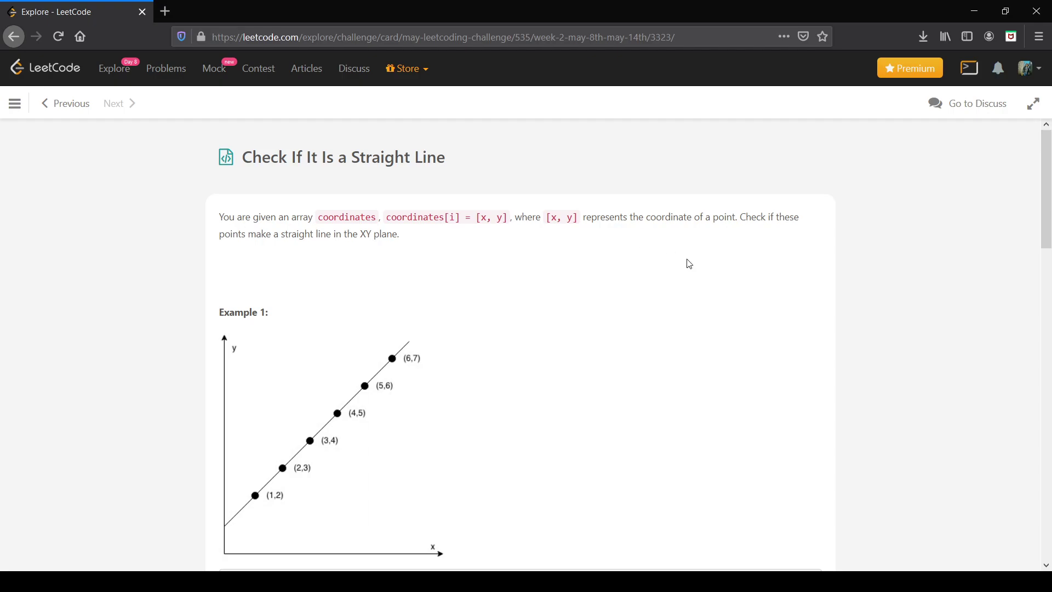
Scroll the problem page down to Example 1's plotted points and coordinates input.
{"action": "scroll", "scroll_direction": "down", "scroll_amount": 3}
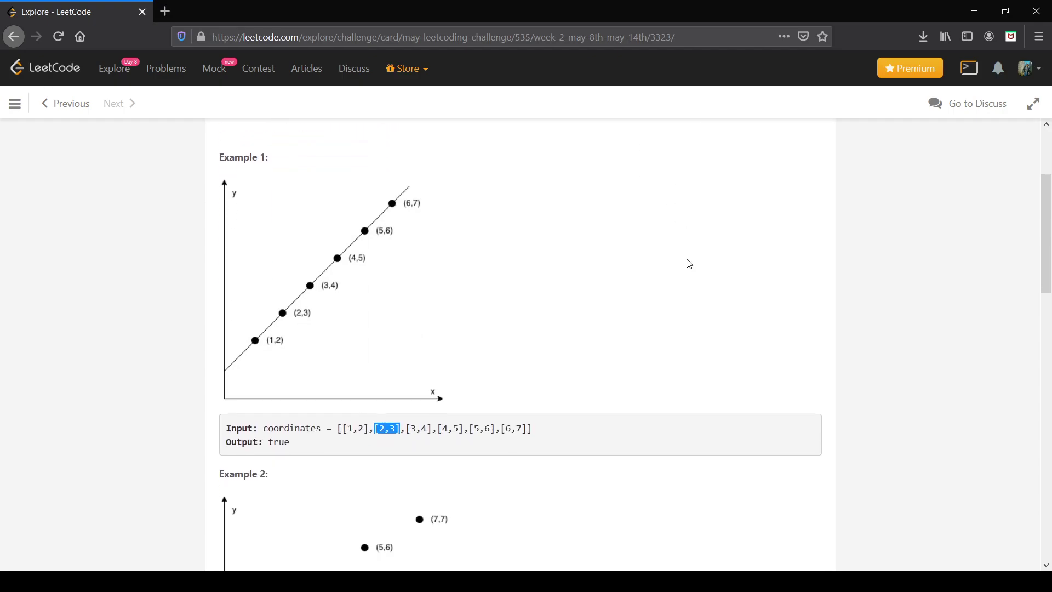
{"action": "scroll", "scroll_direction": "down", "scroll_amount": 3}
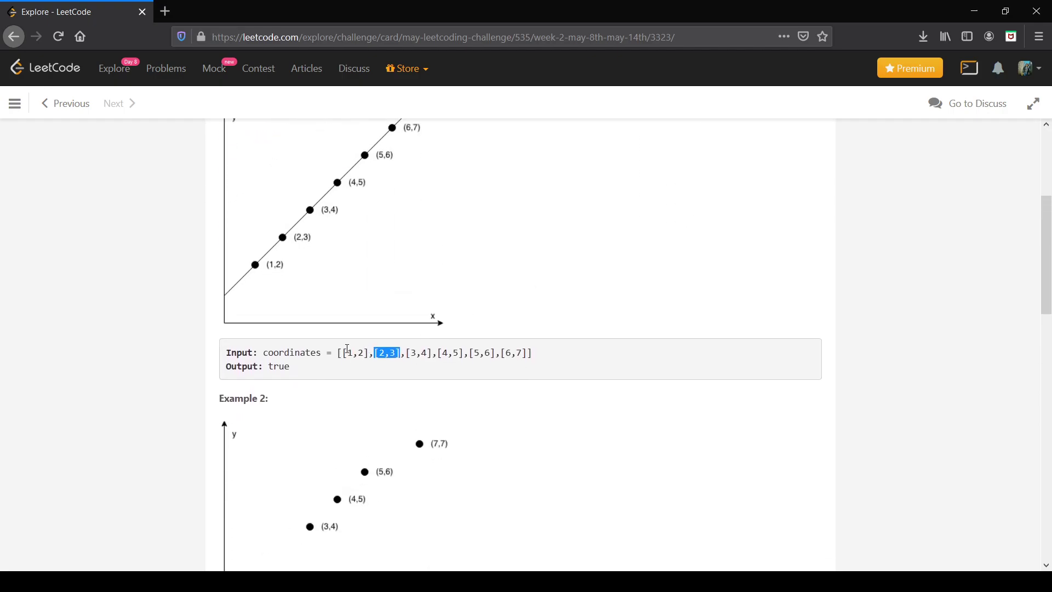
{"action": "scroll", "scroll_direction": "down", "scroll_amount": 3}
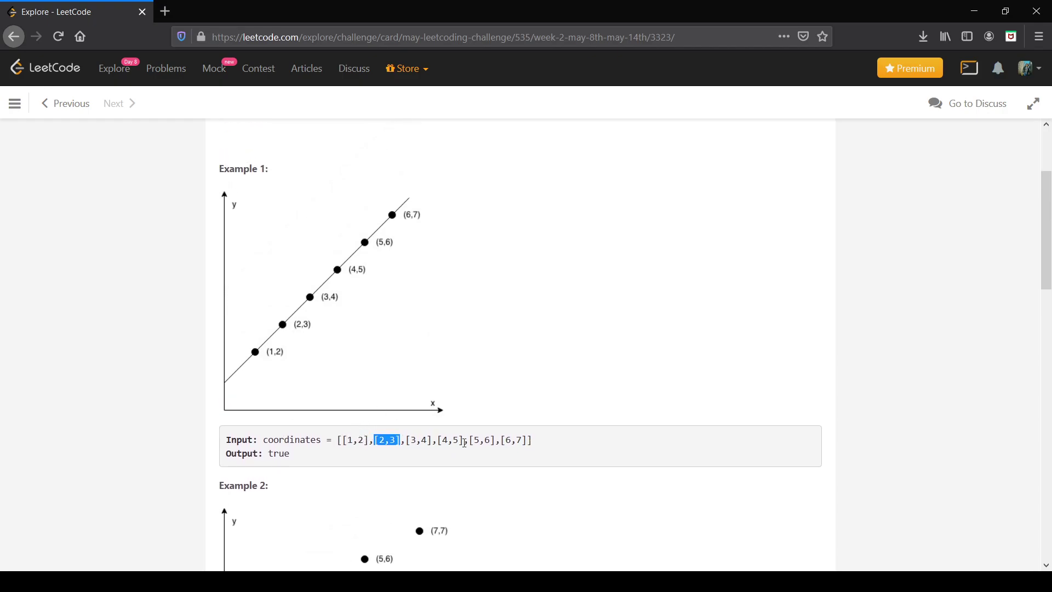
{"action": "mouse_move", "coordinate": [423, 241]}
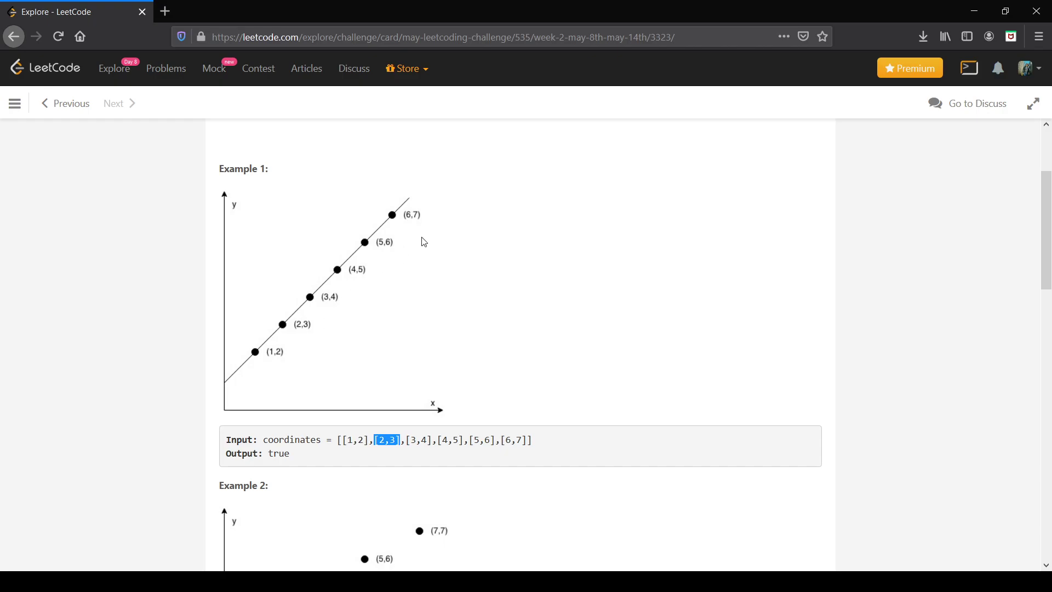
{"action": "mouse_move", "coordinate": [524, 321]}
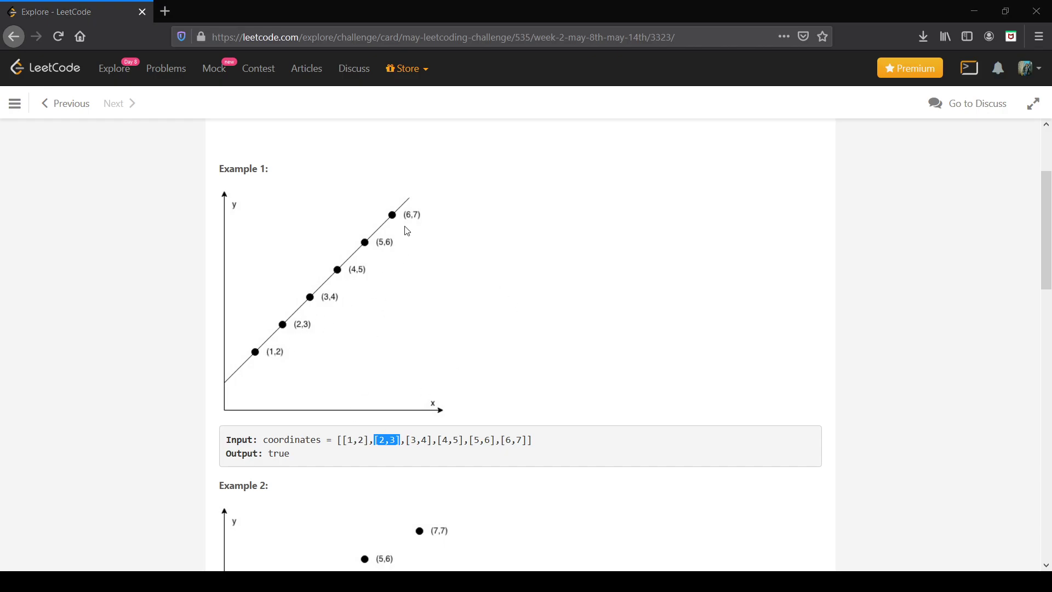
{"action": "mouse_move", "coordinate": [285, 331]}
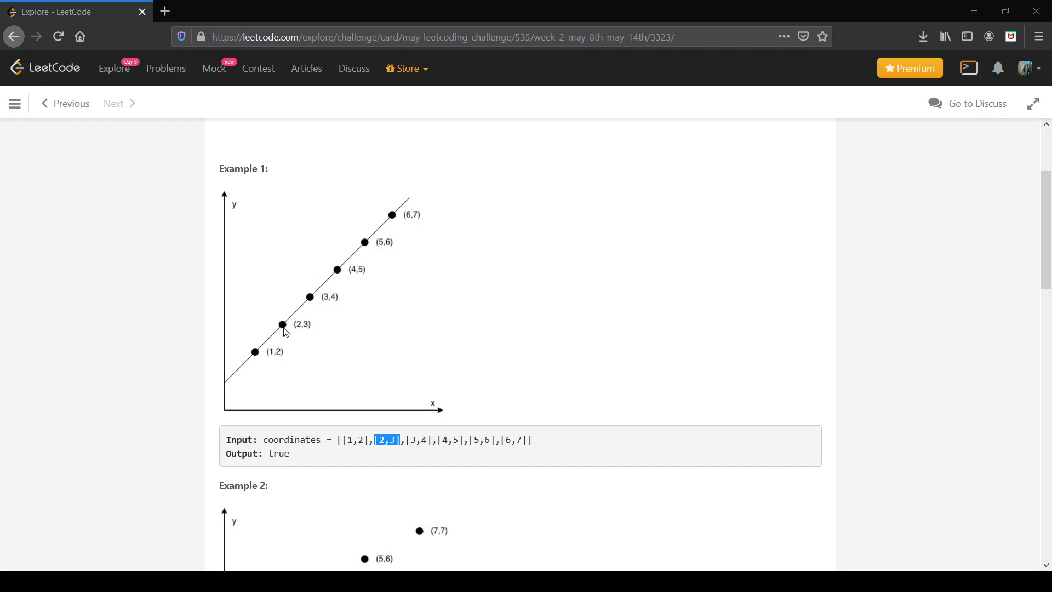
{"action": "mouse_move", "coordinate": [297, 328]}
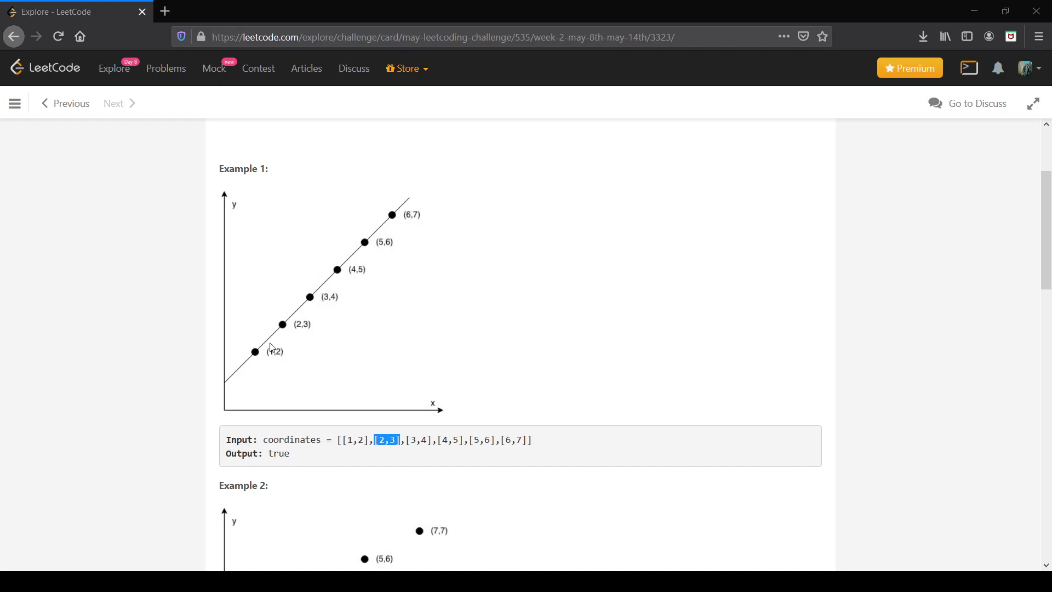
{"action": "mouse_move", "coordinate": [288, 328]}
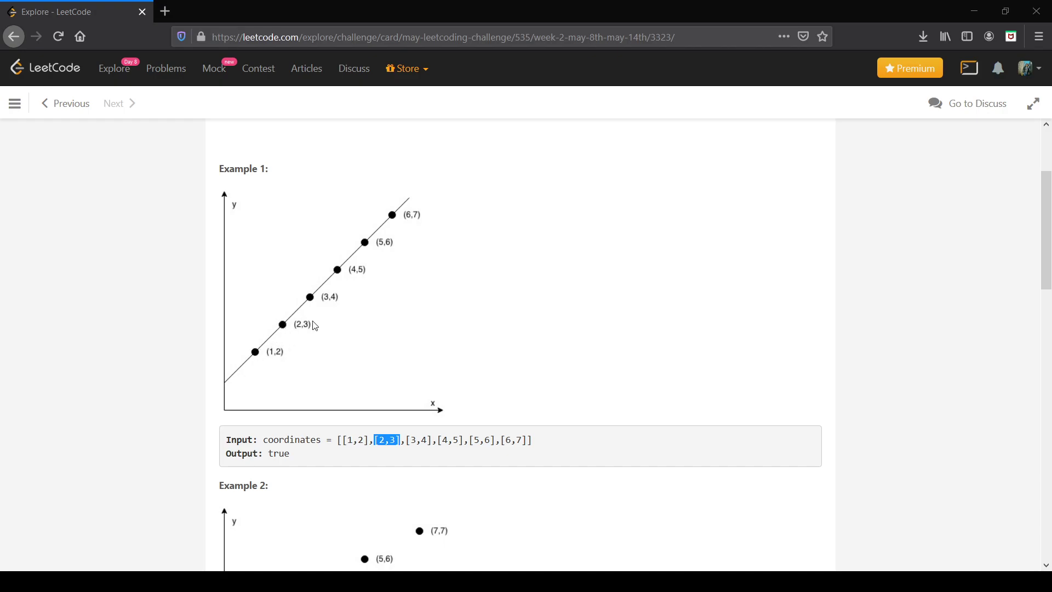
{"action": "mouse_move", "coordinate": [394, 243]}
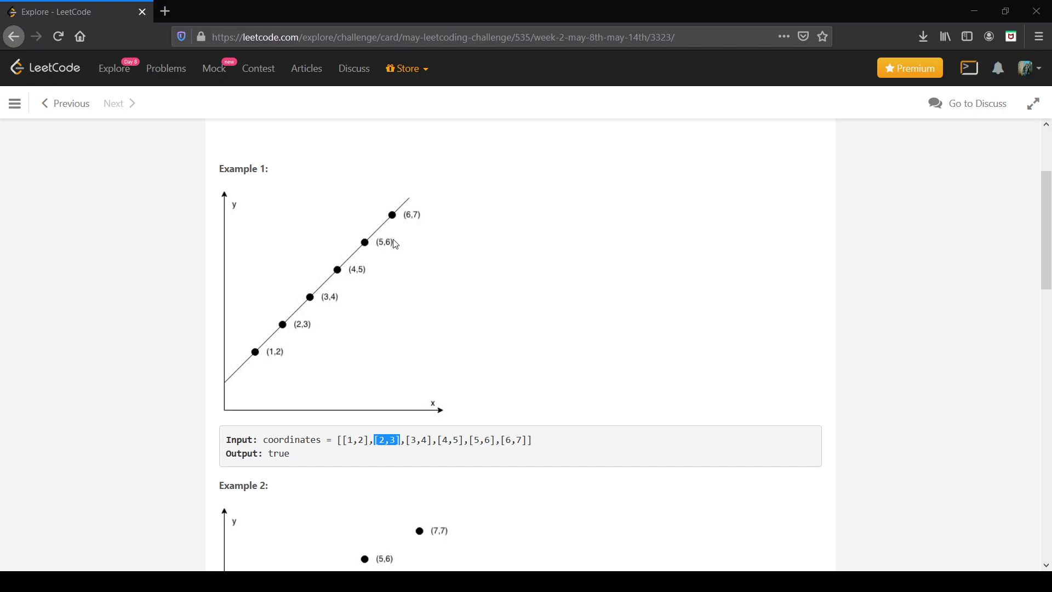
{"action": "mouse_move", "coordinate": [421, 219]}
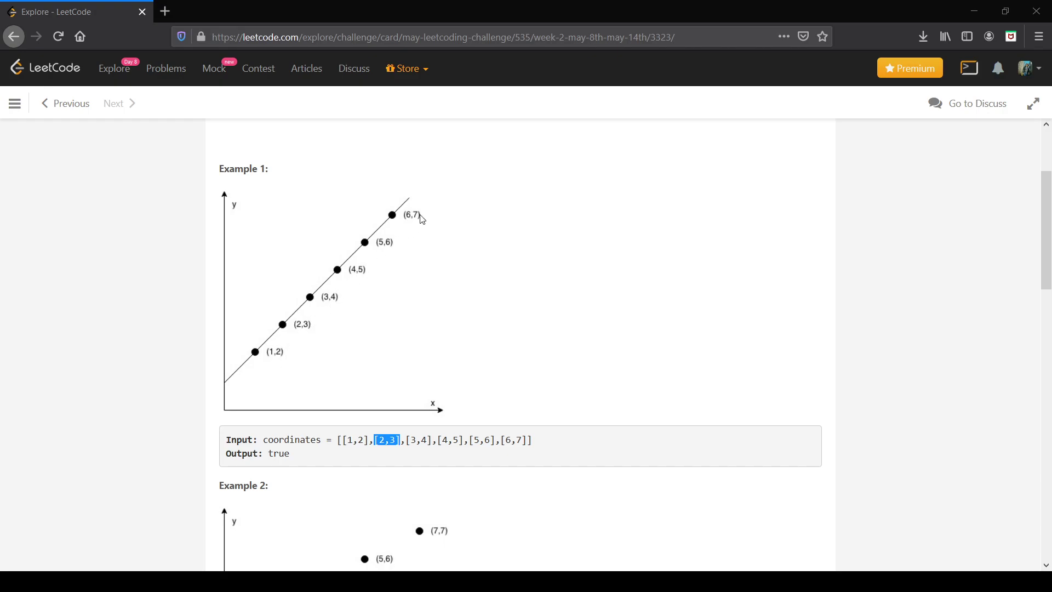
{"action": "mouse_move", "coordinate": [360, 348]}
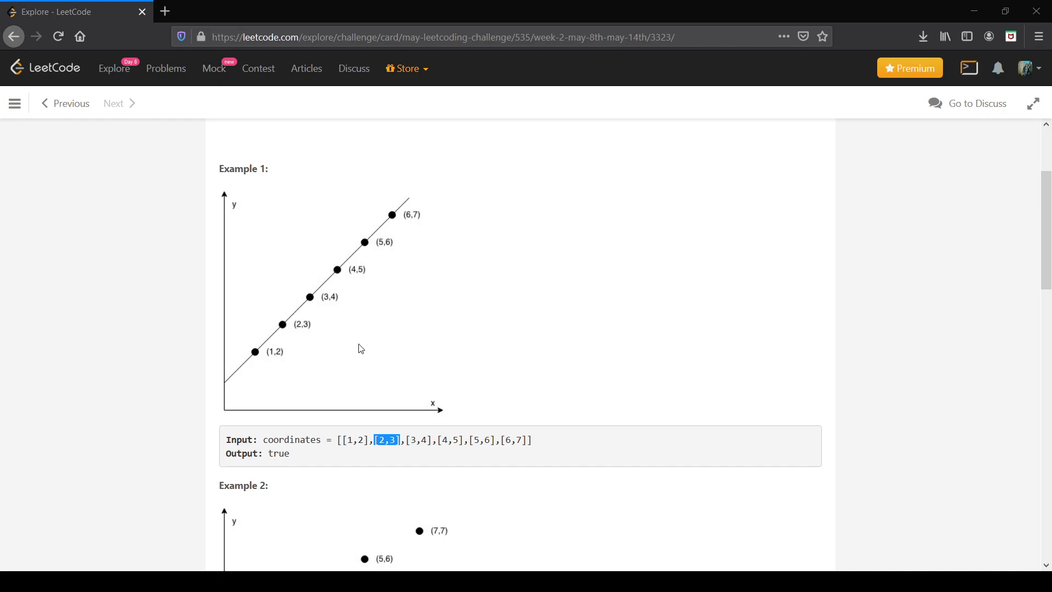
{"action": "mouse_move", "coordinate": [366, 348]}
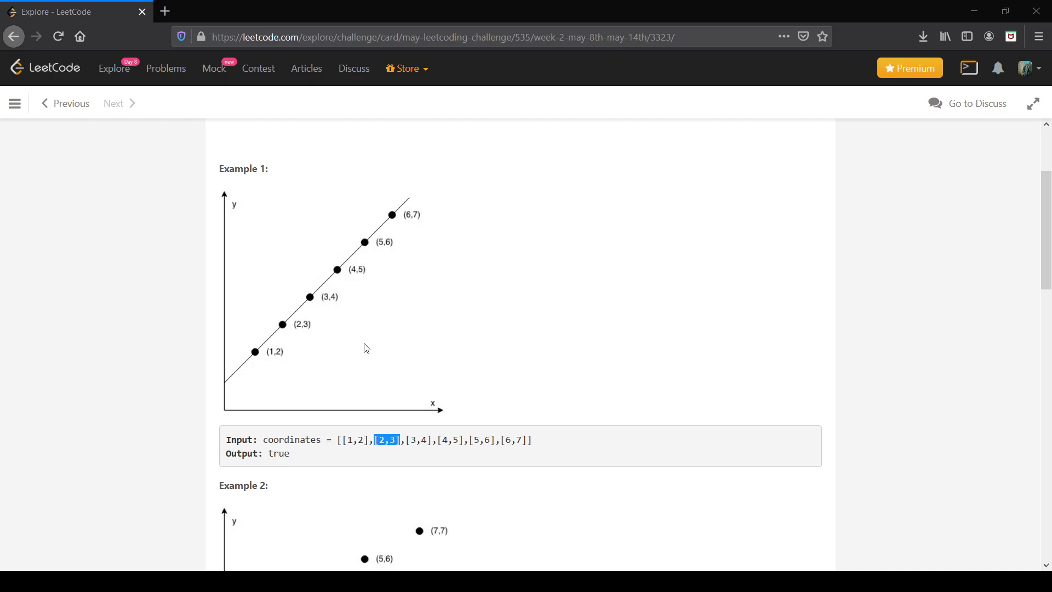
{"action": "scroll", "scroll_direction": "down", "scroll_amount": 3}
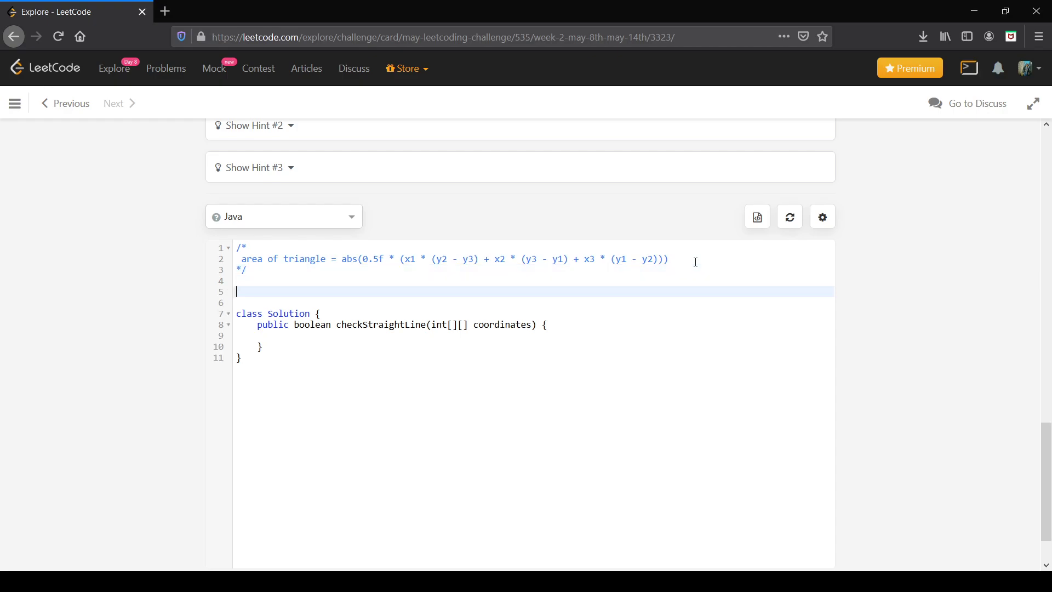
Sketch triangle vertices A, B and C as plain text, with blank lines below.
{"action": "type", "text": "a"}
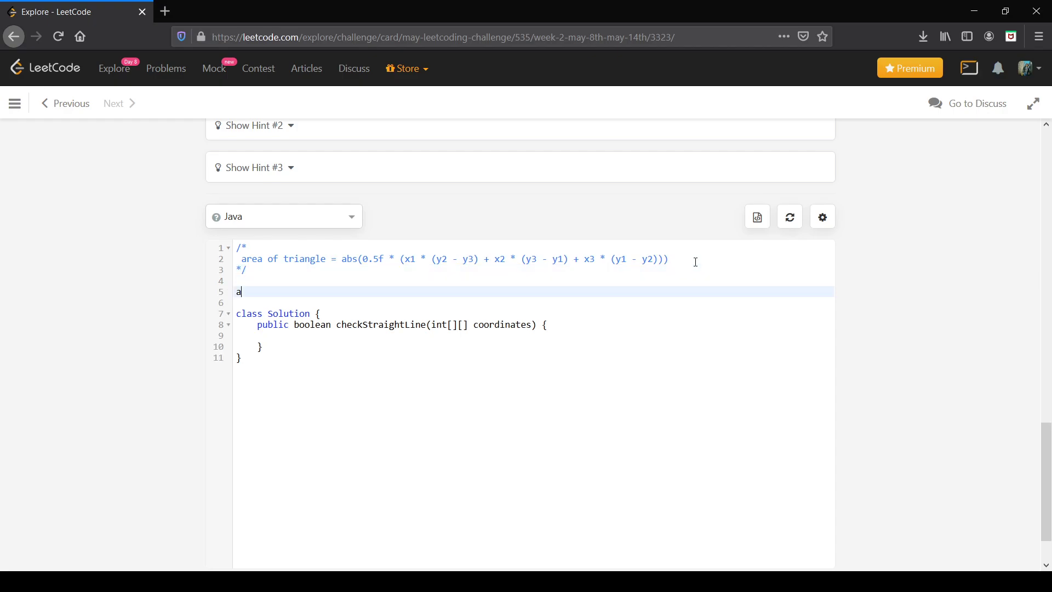
{"action": "key", "text": "Backspace"}
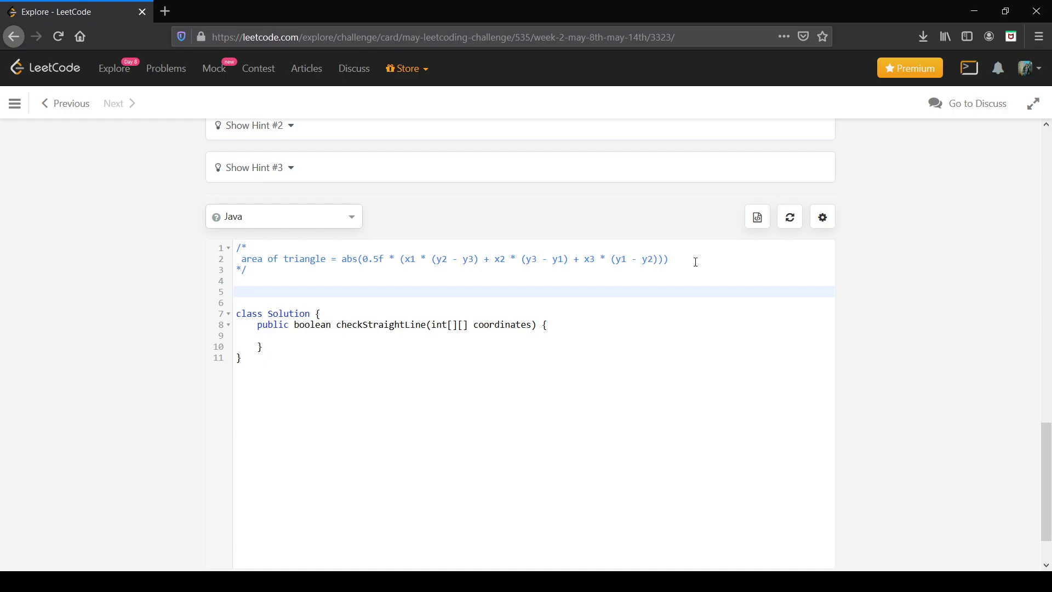
{"action": "type", "text": "A"}
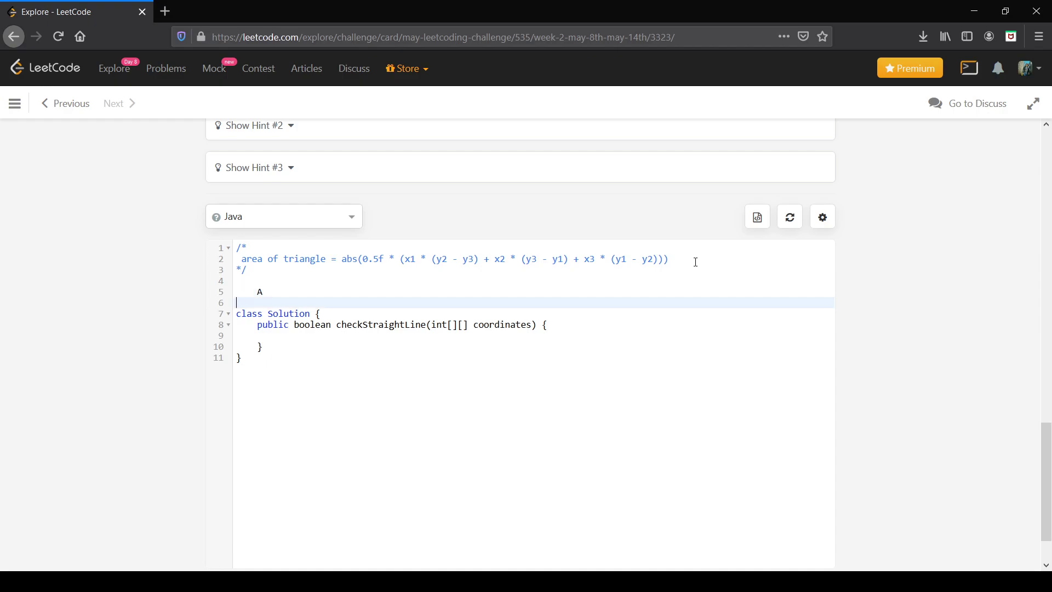
{"action": "type", "text": "B"}
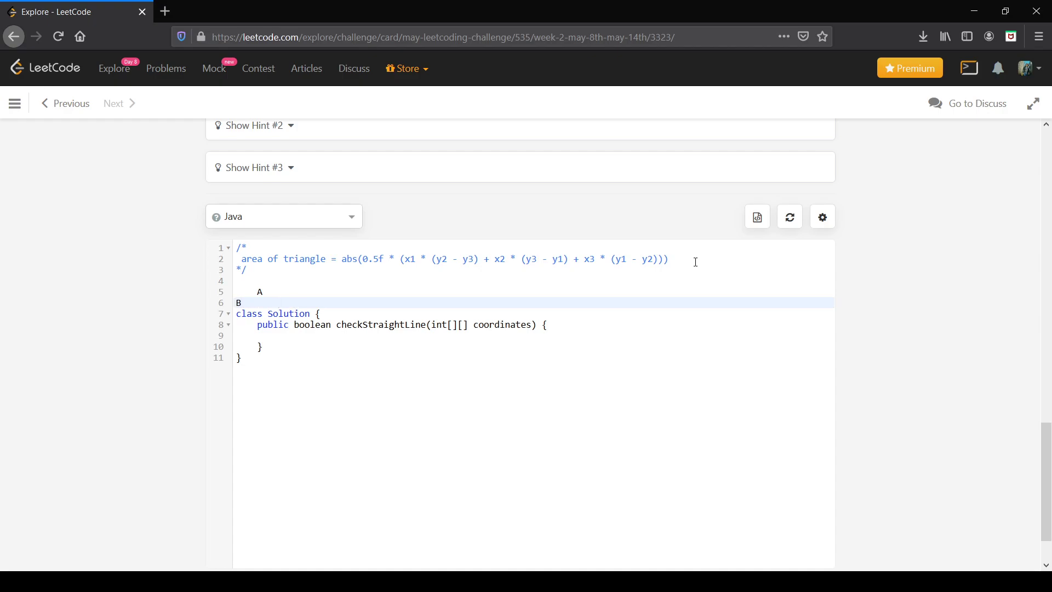
{"action": "type", "text": "C"}
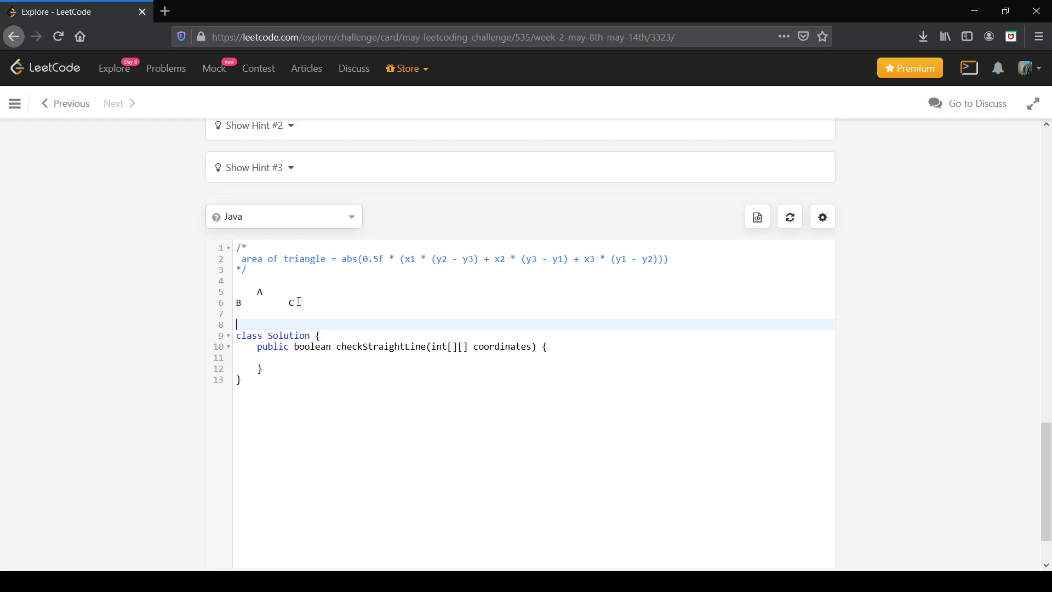
{"action": "mouse_move", "coordinate": [326, 299]}
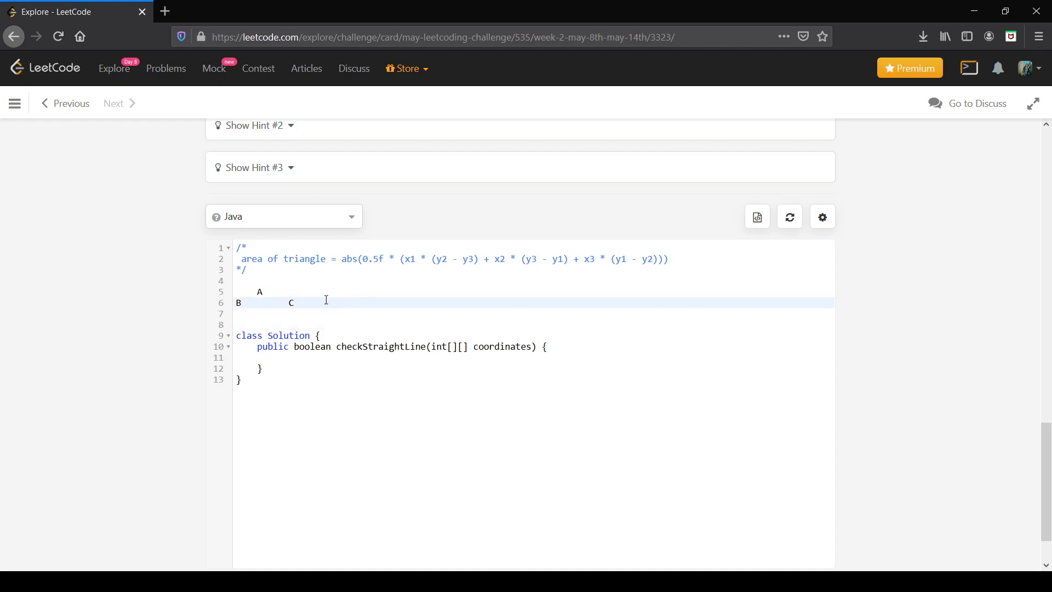
{"action": "key", "text": "Enter"}
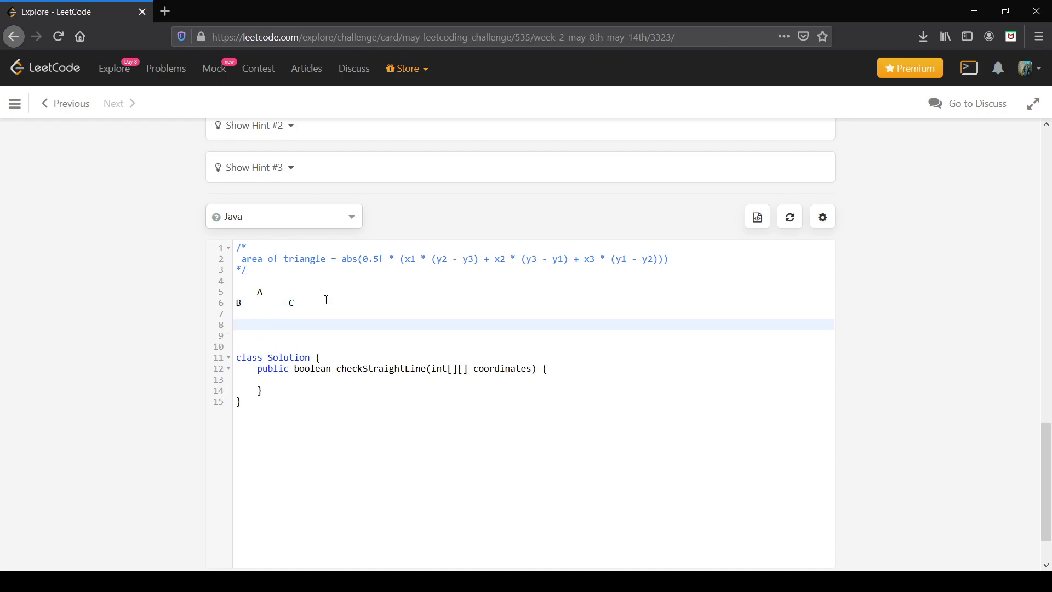
Add a line reading "A B C" below the triangle sketch.
{"action": "type", "text": "A B C"}
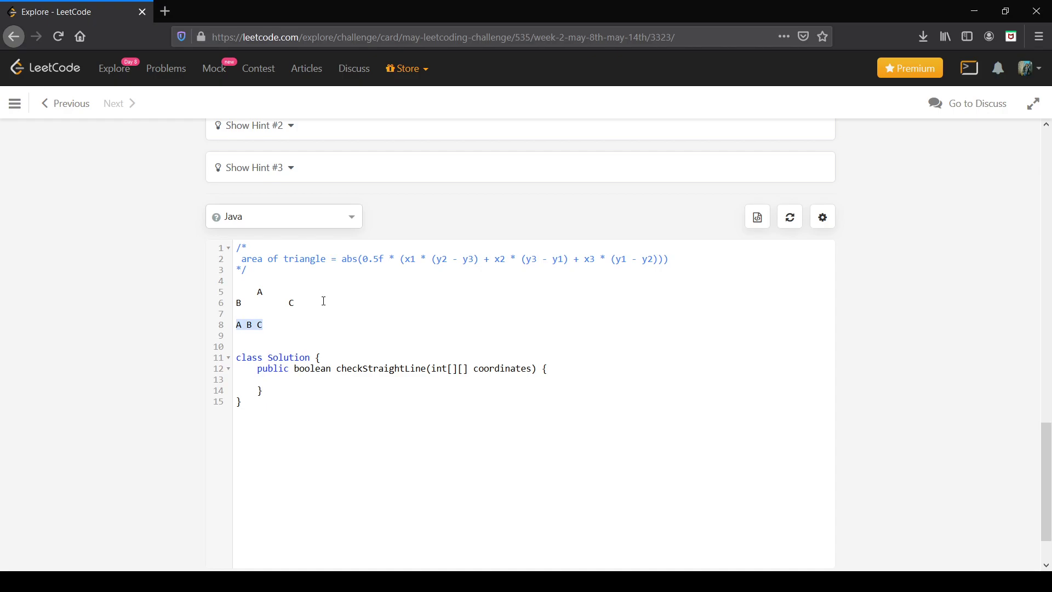
{"action": "mouse_move", "coordinate": [286, 321]}
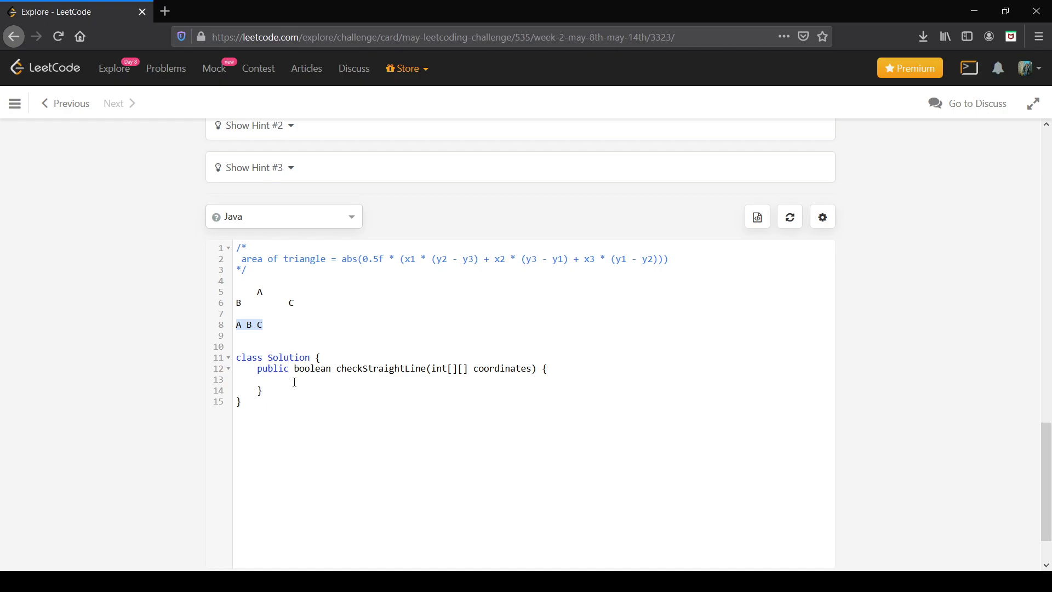
Store int n = coordinates.length and start a for loop over index i.
{"action": "type", "text": "int"}
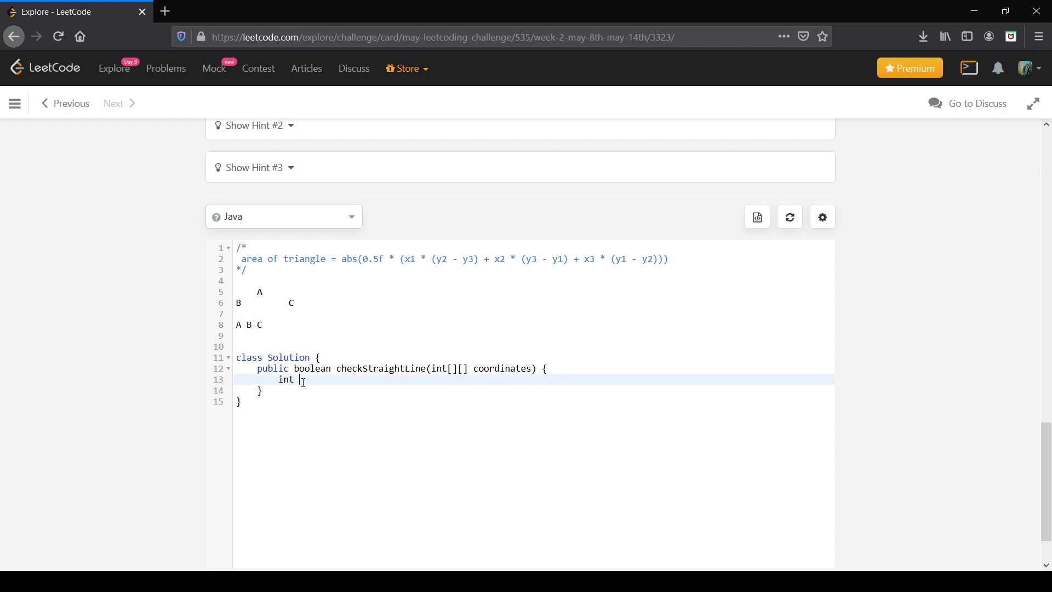
{"action": "type", "text": "n ="}
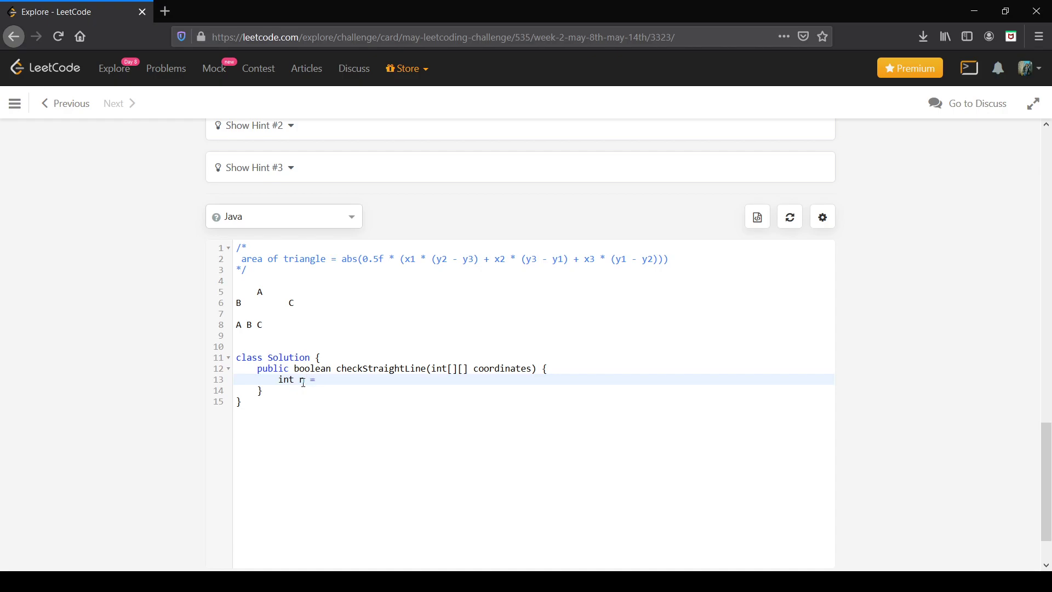
{"action": "type", "text": "coor"}
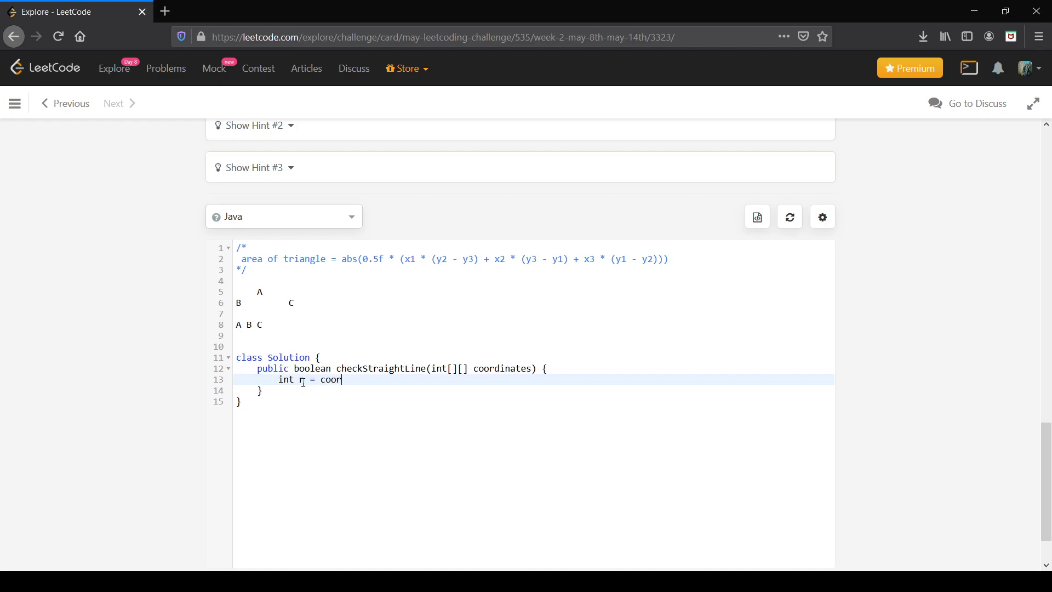
{"action": "type", "text": "dinates.lengt"}
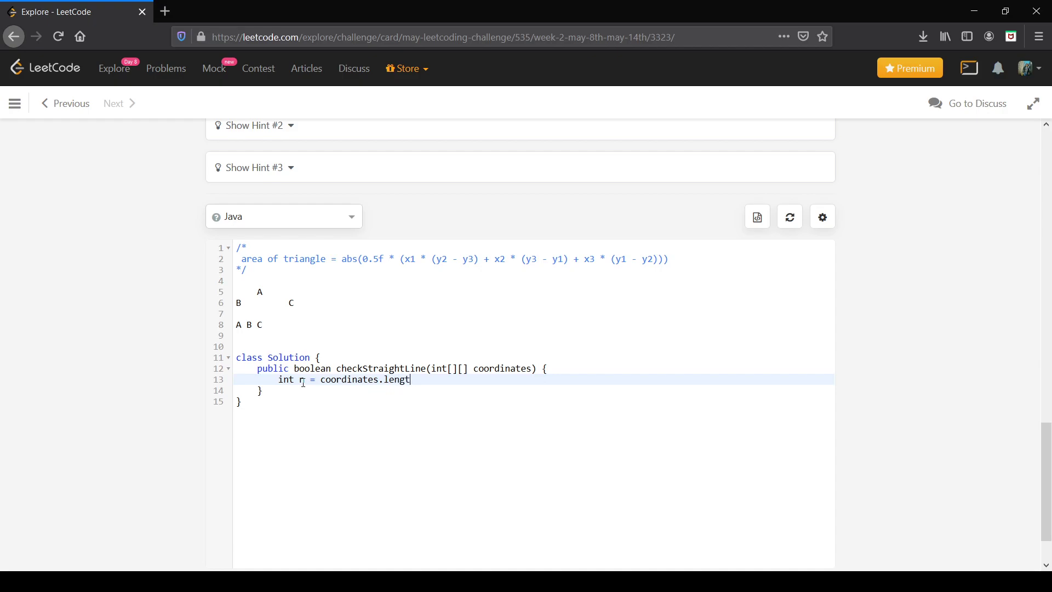
{"action": "type", "text": ";"}
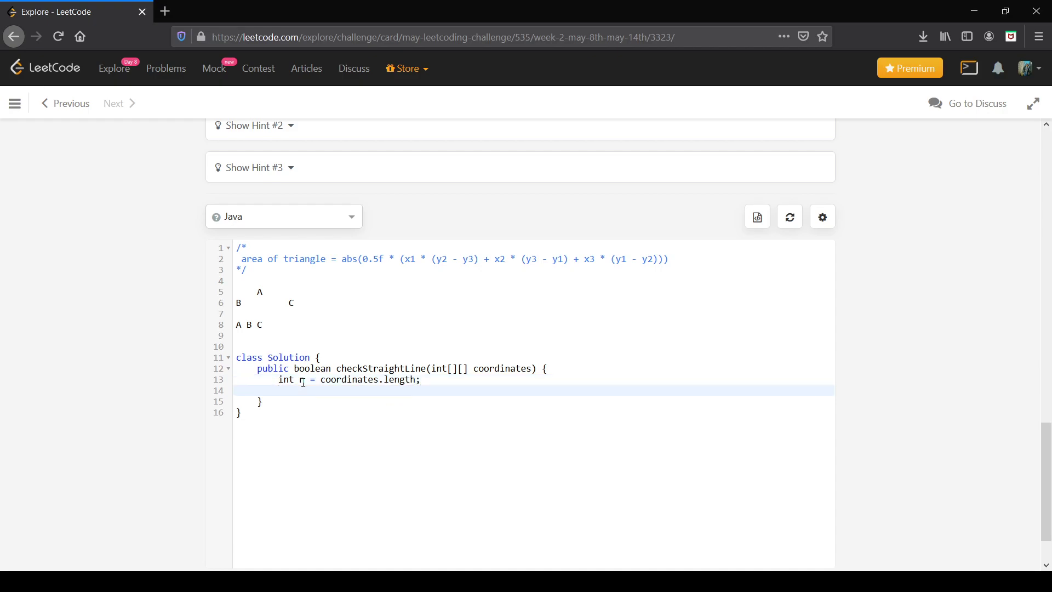
{"action": "type", "text": "for"}
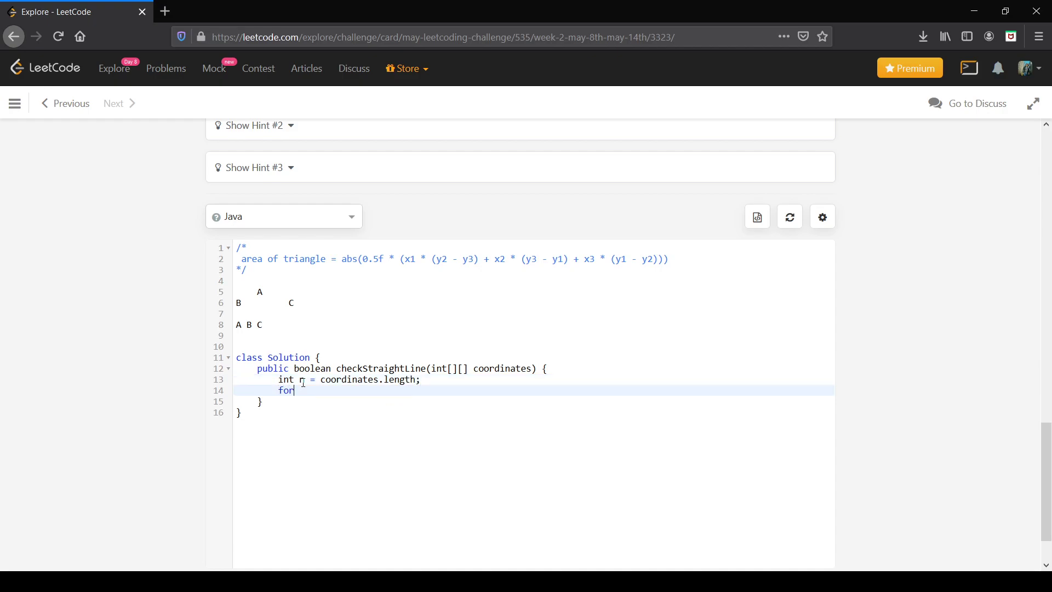
{"action": "type", "text": "(){"}
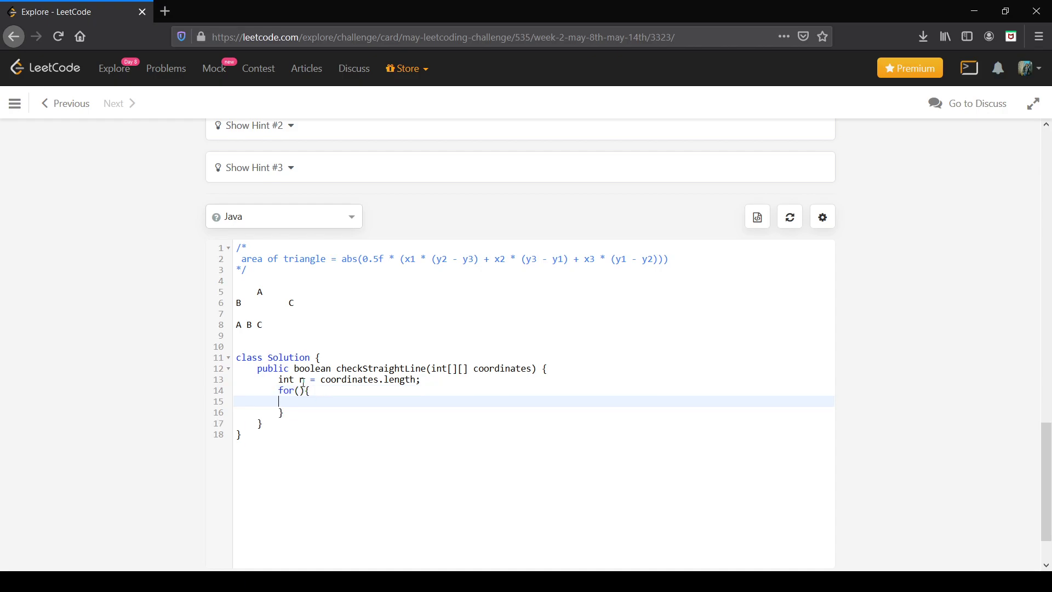
{"action": "type", "text": "in"}
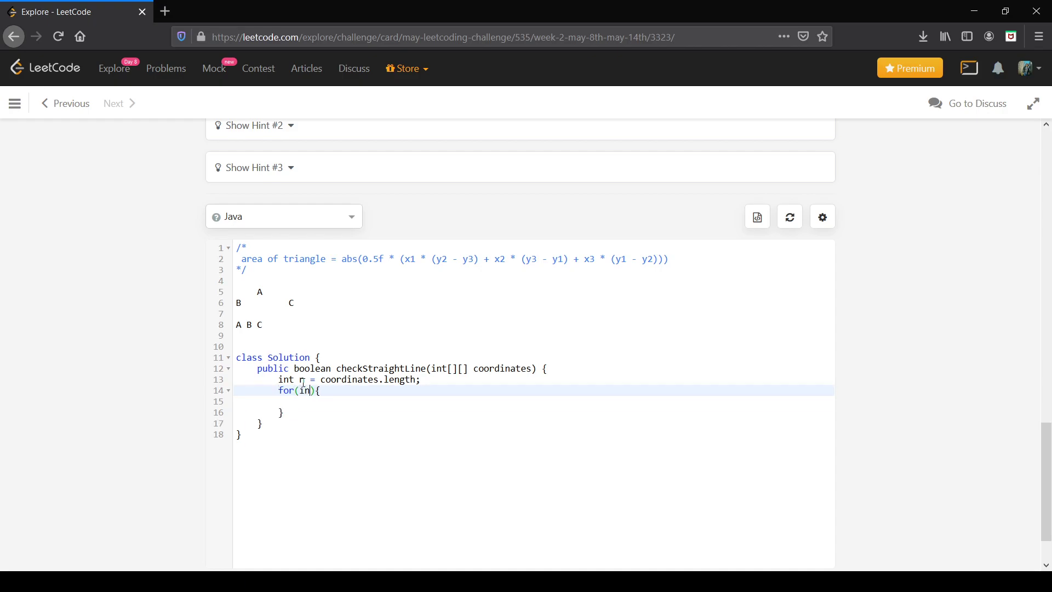
{"action": "type", "text": "int i=0; i<n-3;i"}
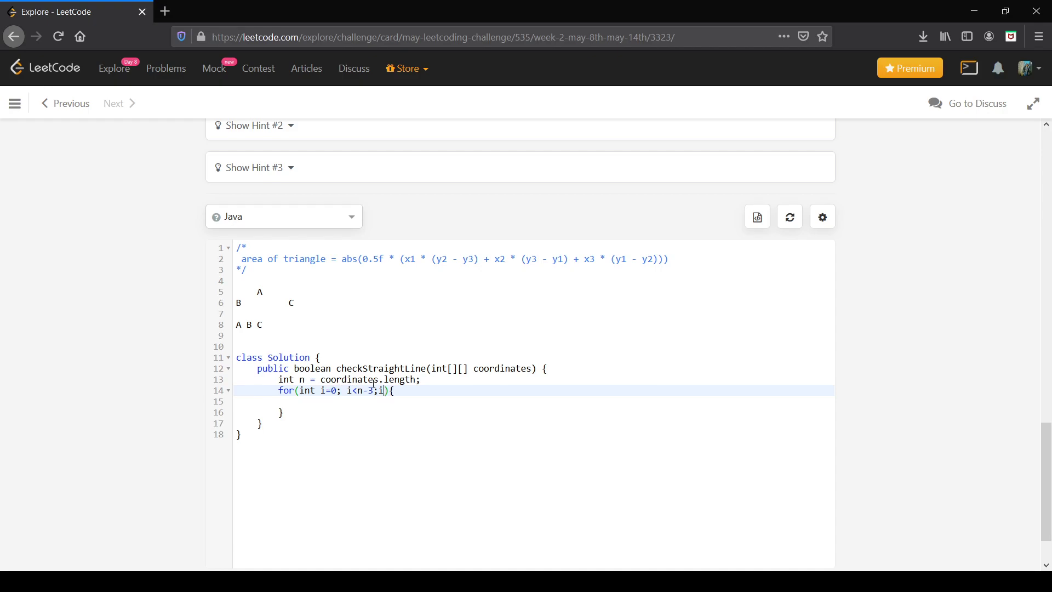
{"action": "type", "text": "++"}
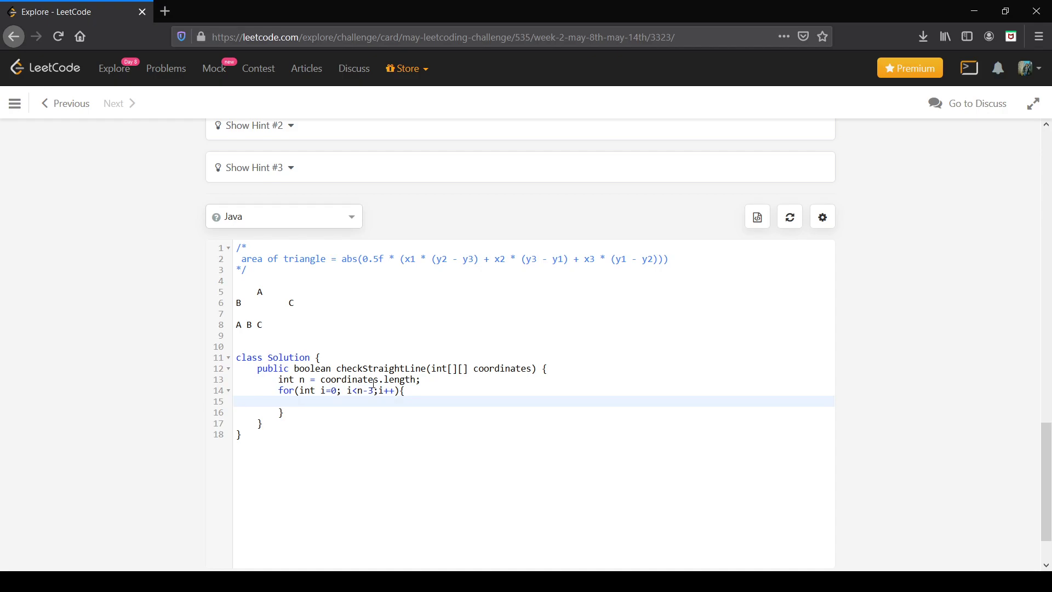
Begin an if(areaOfTriangle()) check inside the loop.
{"action": "type", "text": "if(a"}
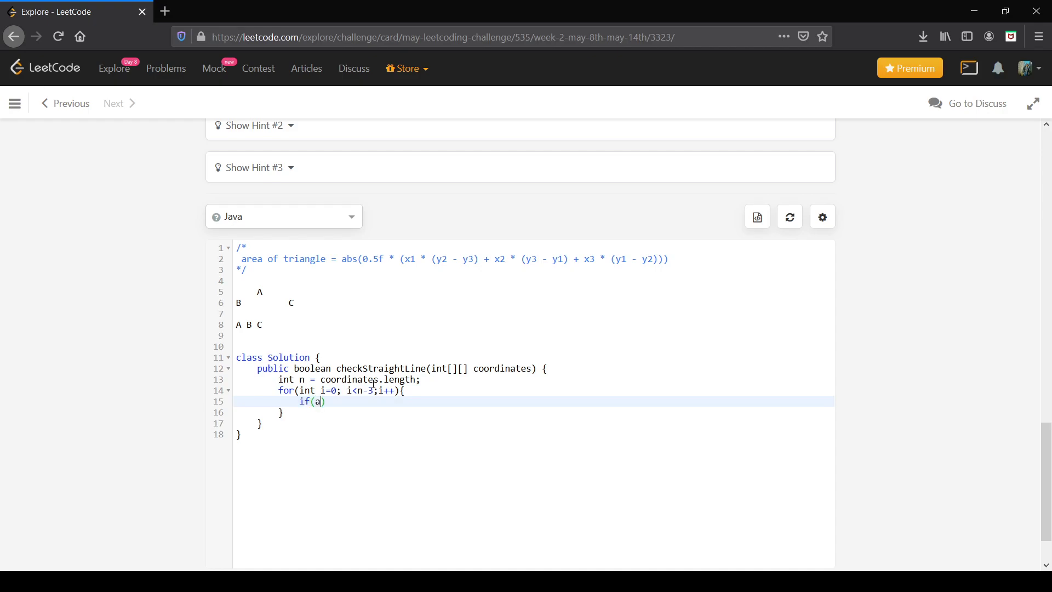
{"action": "type", "text": "rea"}
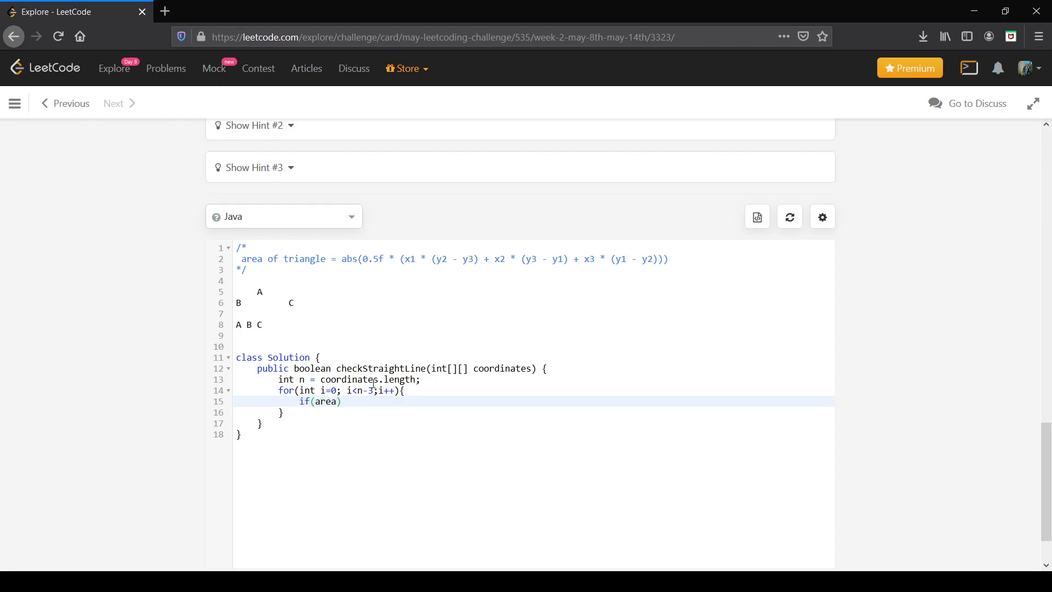
{"action": "type", "text": "OfT"}
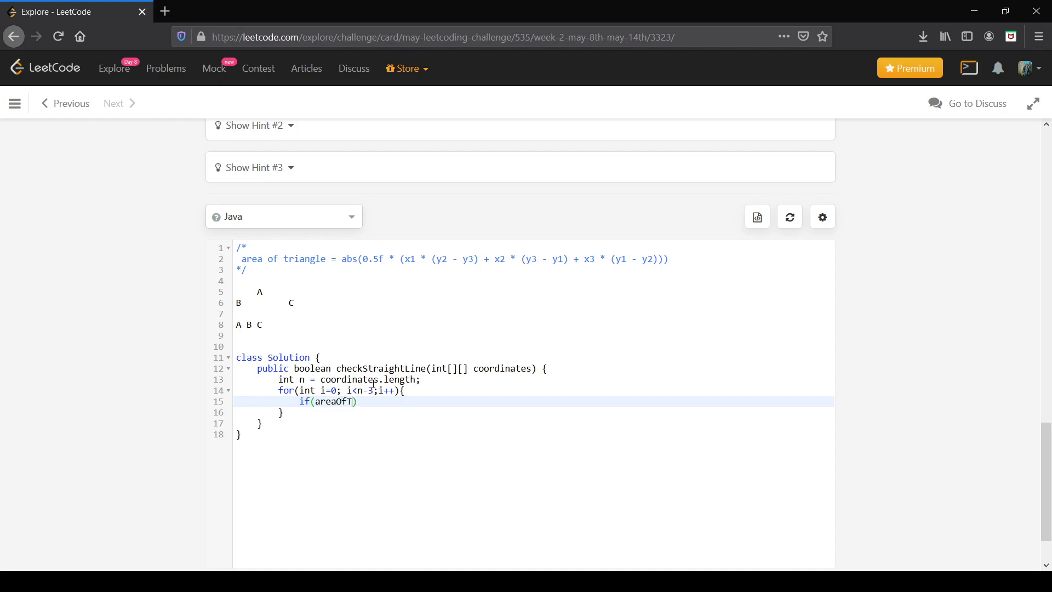
{"action": "type", "text": "raignl"}
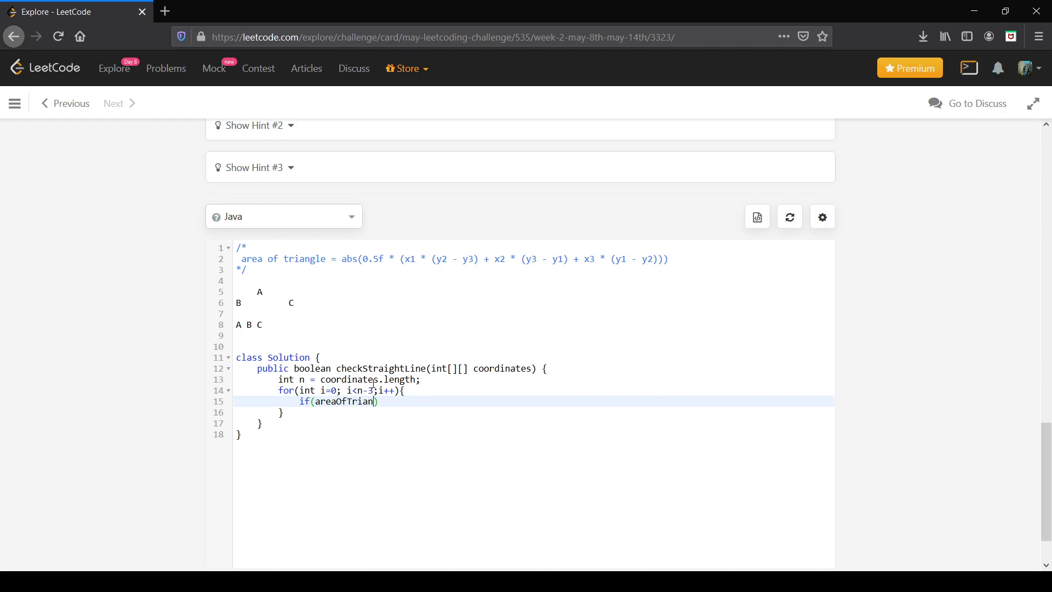
{"action": "type", "text": "gle()"}
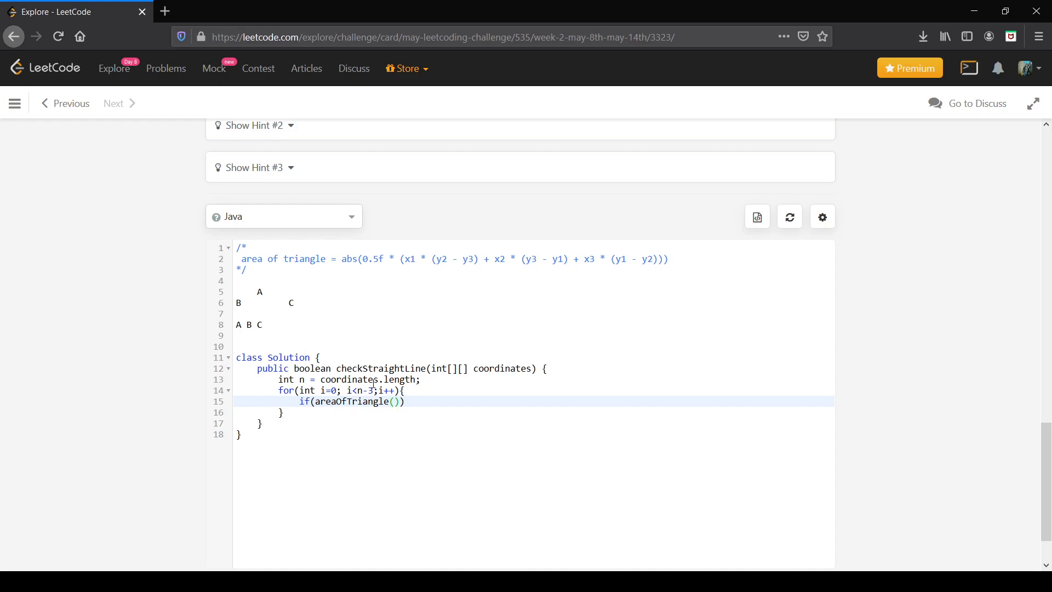
{"action": "type", "text": "x"}
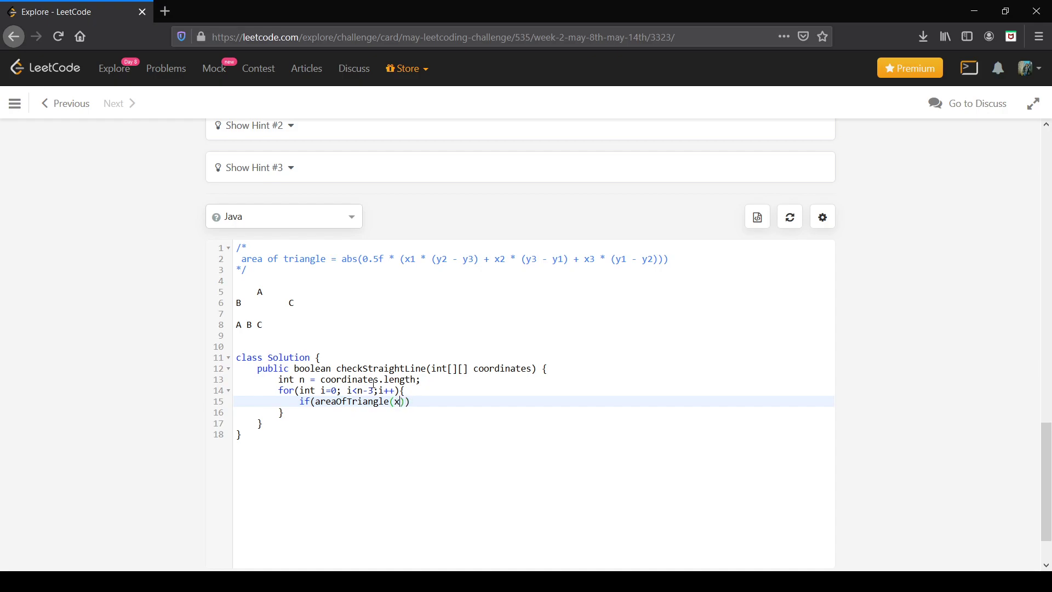
{"action": "key", "text": "Backspace"}
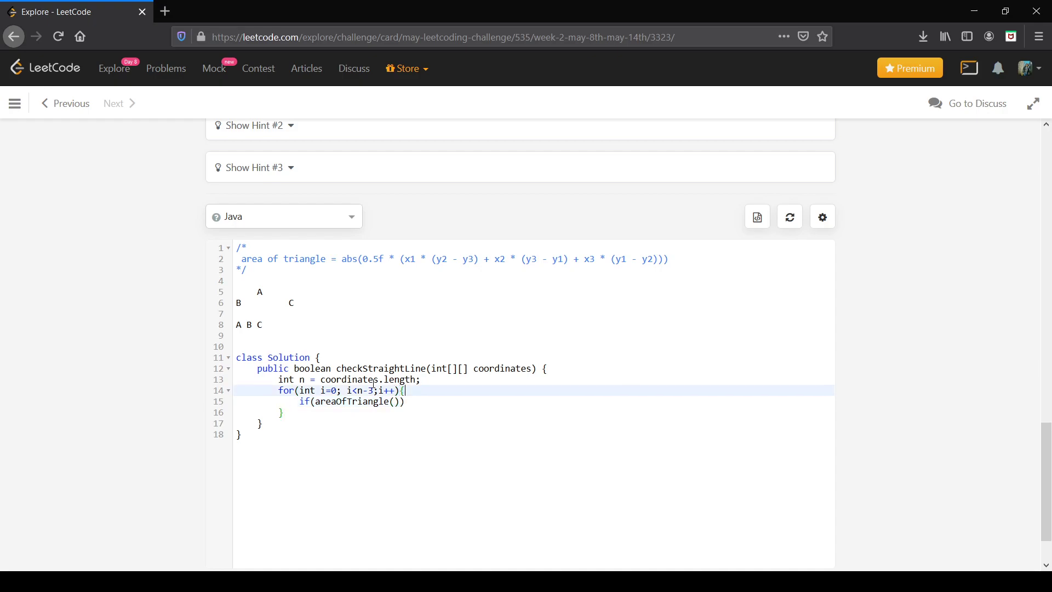
Assign int[] c1, c2, c3 from coordinates[i], [i+1], [i+2] and bound the loop at n-3.
{"action": "type", "text": "int c1"}
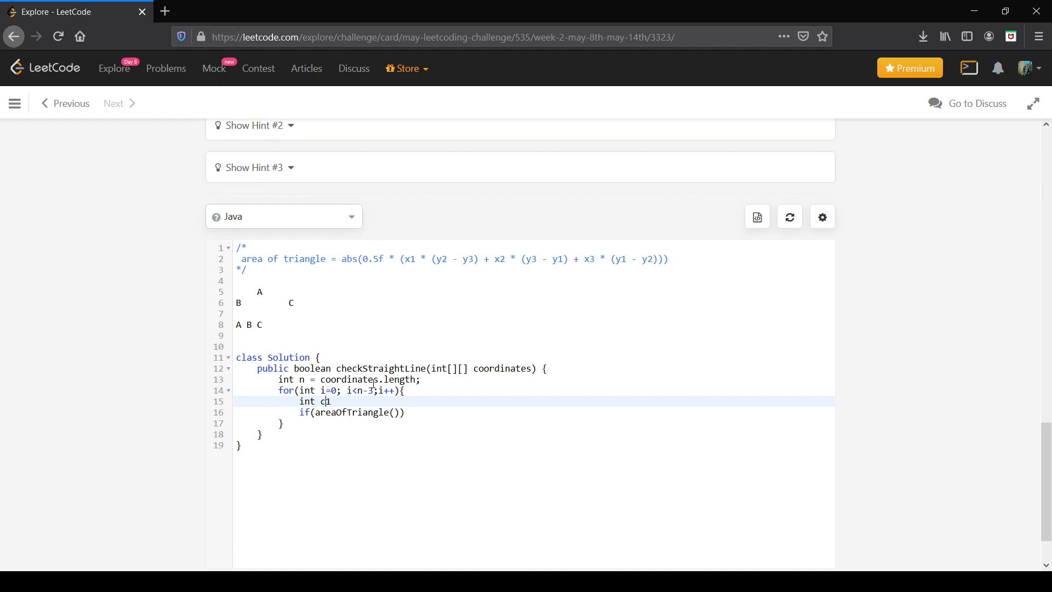
{"action": "type", "text": "[]"}
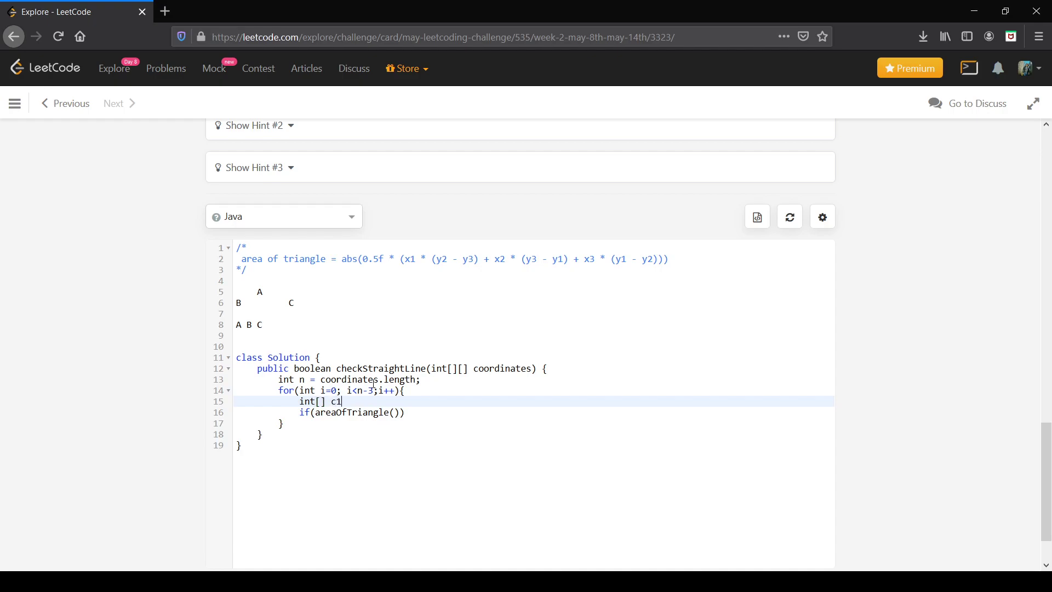
{"action": "type", "text": "= co"}
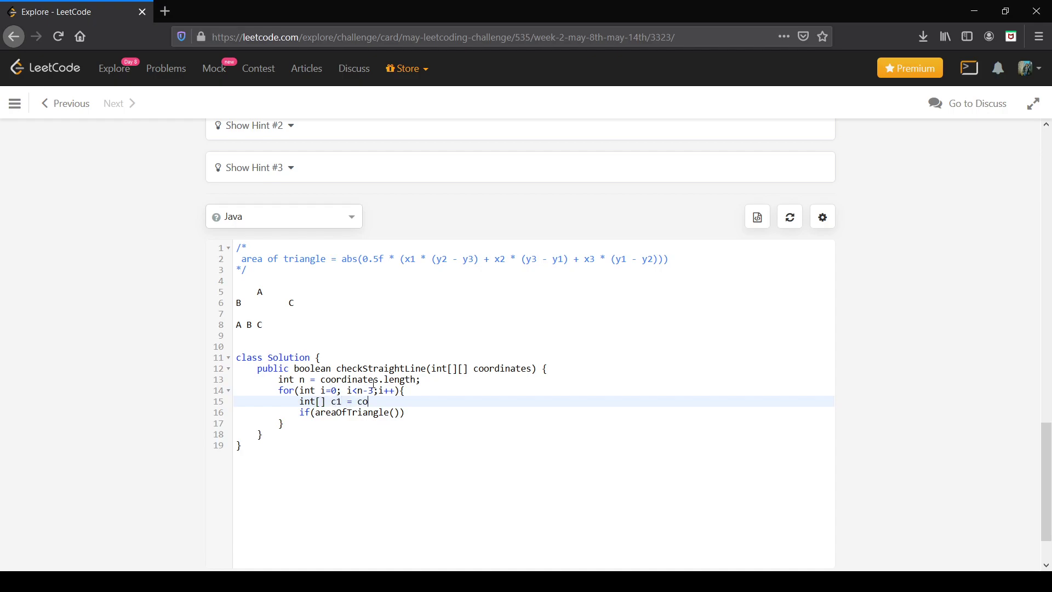
{"action": "type", "text": "ordinates"}
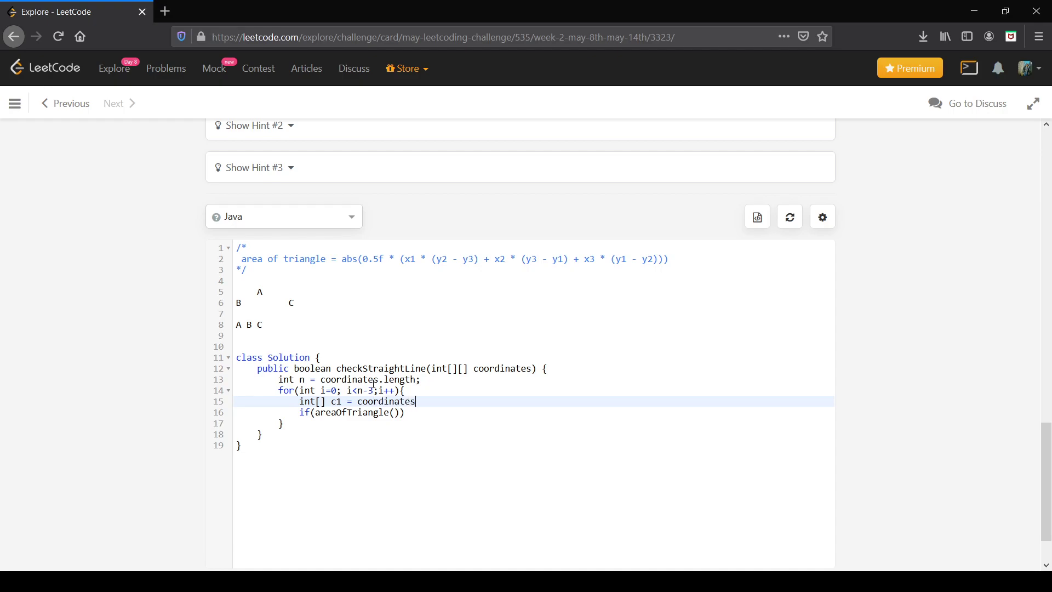
{"action": "type", "text": "[i]"}
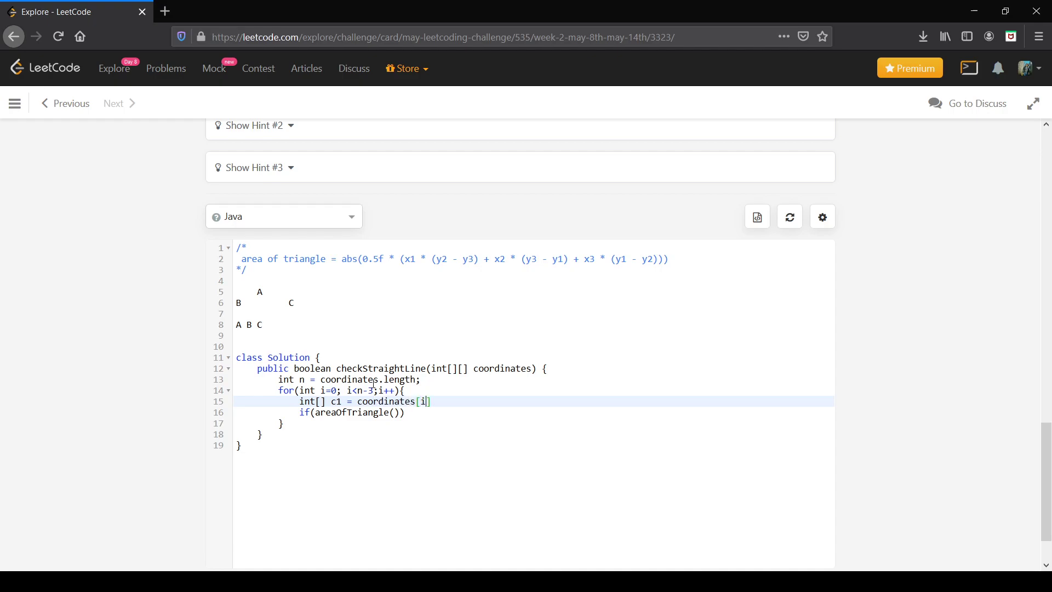
{"action": "type", "text": ";"}
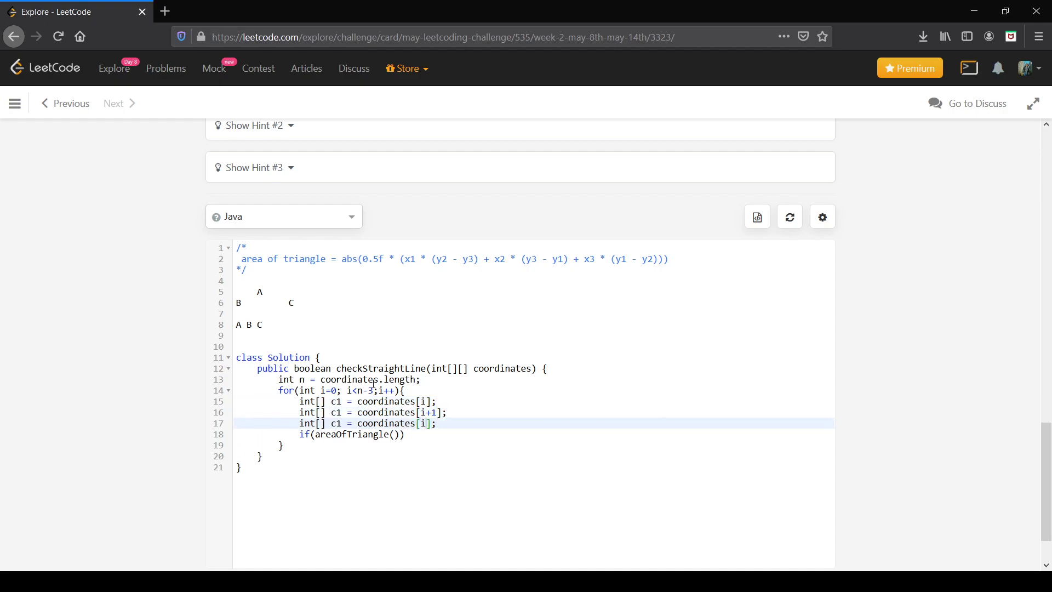
{"action": "type", "text": "+2"}
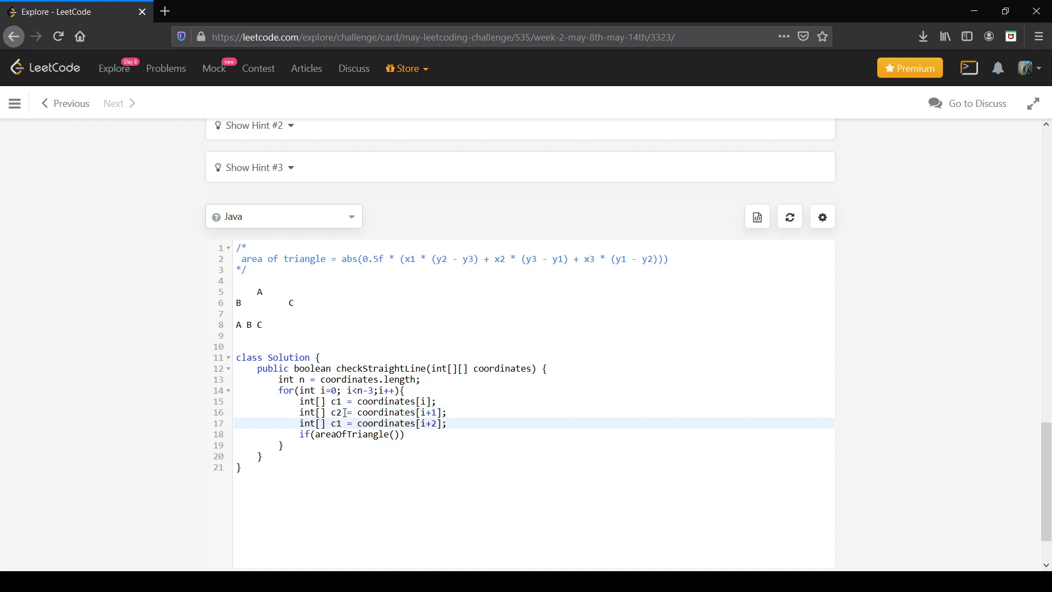
{"action": "type", "text": "3"}
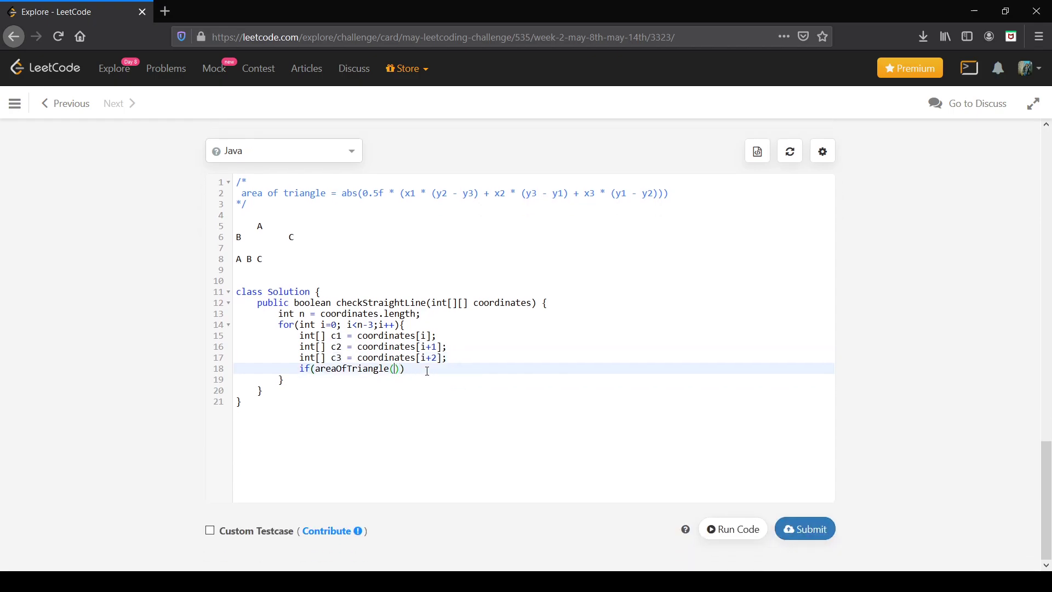
Pass c1, c2, c3 coordinates to areaOfTriangle, compare != 0 and return false inside the if.
{"action": "type", "text": "c1[]"}
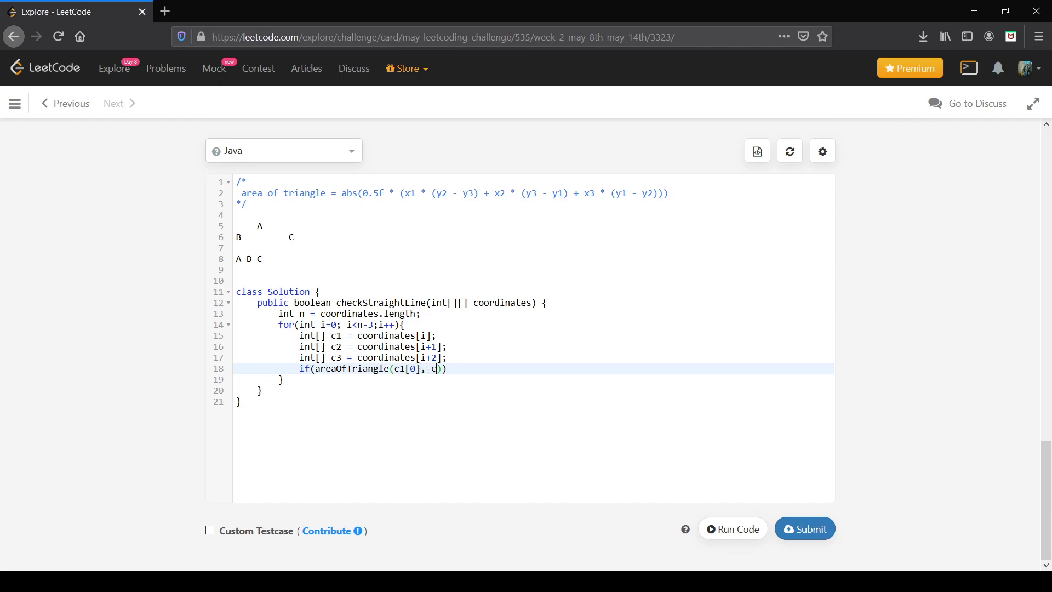
{"action": "type", "text": "1[1]"}
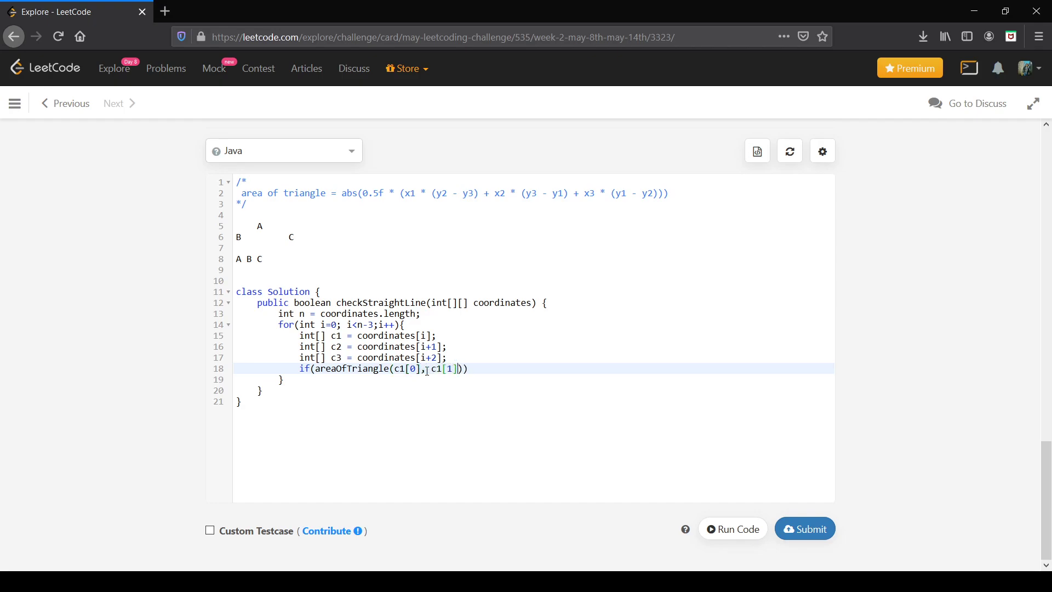
{"action": "type", "text": ", c1[0], c1[1], c1[0], c1[1"}
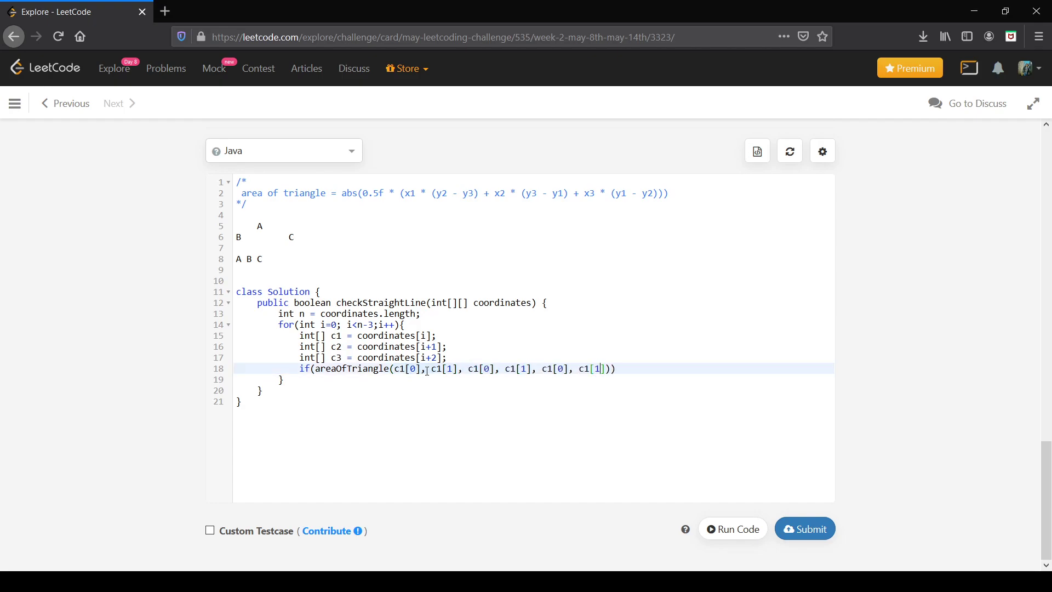
{"action": "type", "text": "c3[1]"}
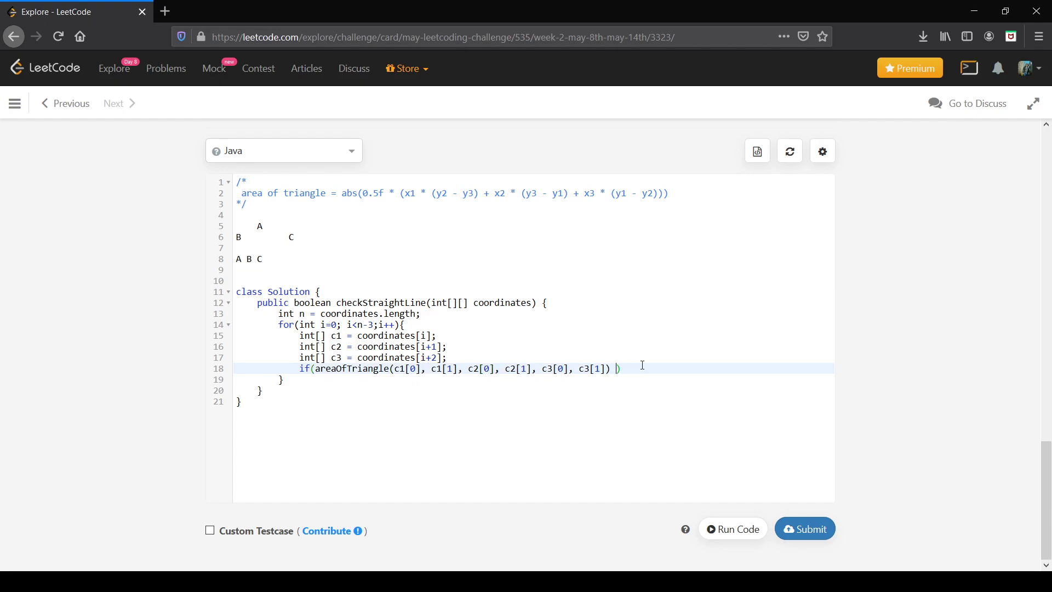
{"action": "type", "text": "!="}
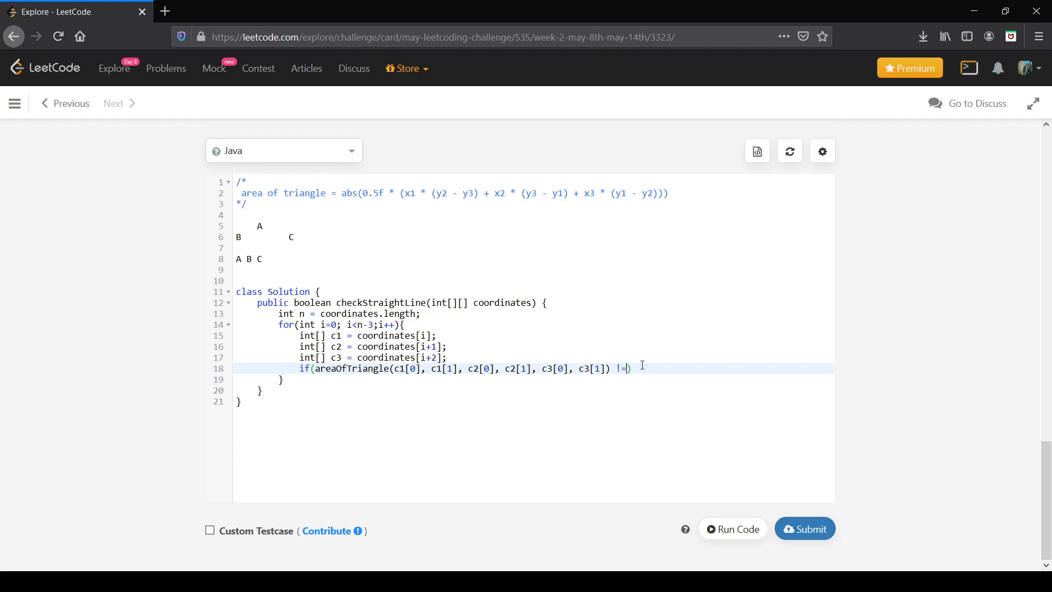
{"action": "type", "text": "="}
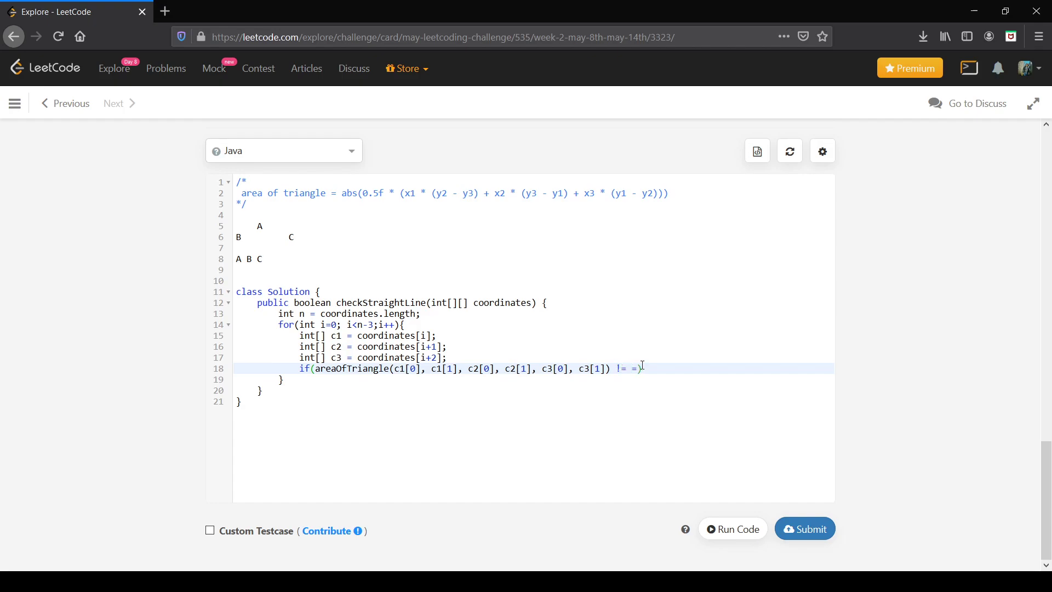
{"action": "type", "text": "0)"}
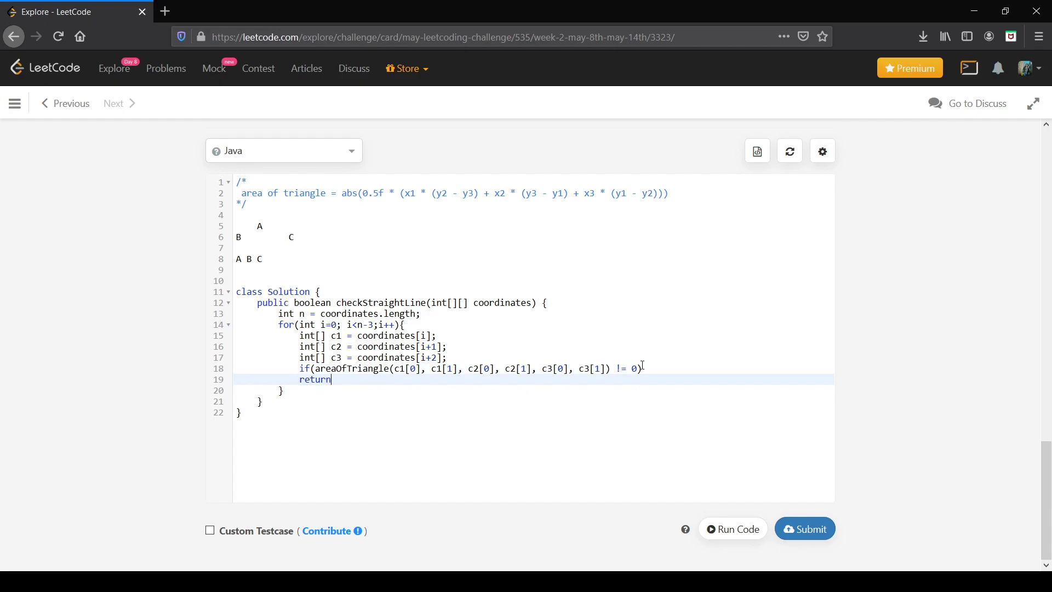
{"action": "type", "text": "false;"}
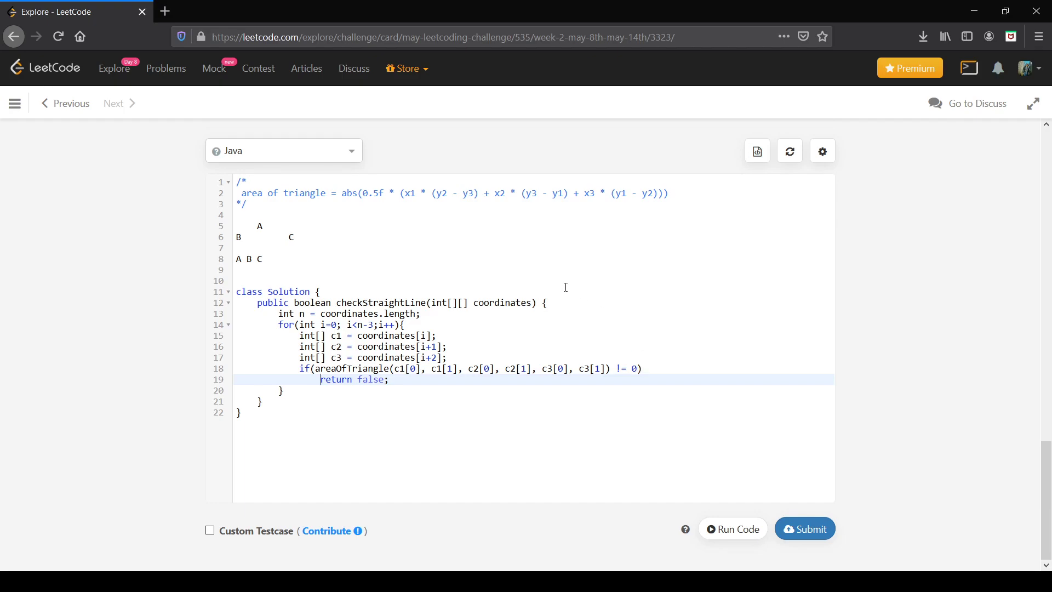
{"action": "left_click", "coordinate": [295, 259]}
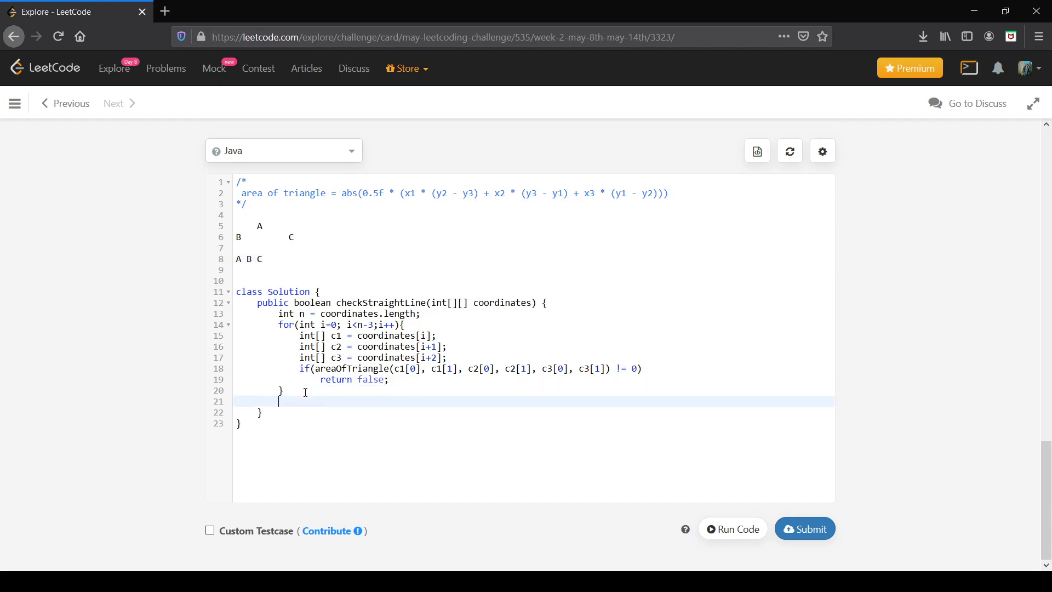
End checkStraightLine with return true after the loop.
{"action": "type", "text": "ret"}
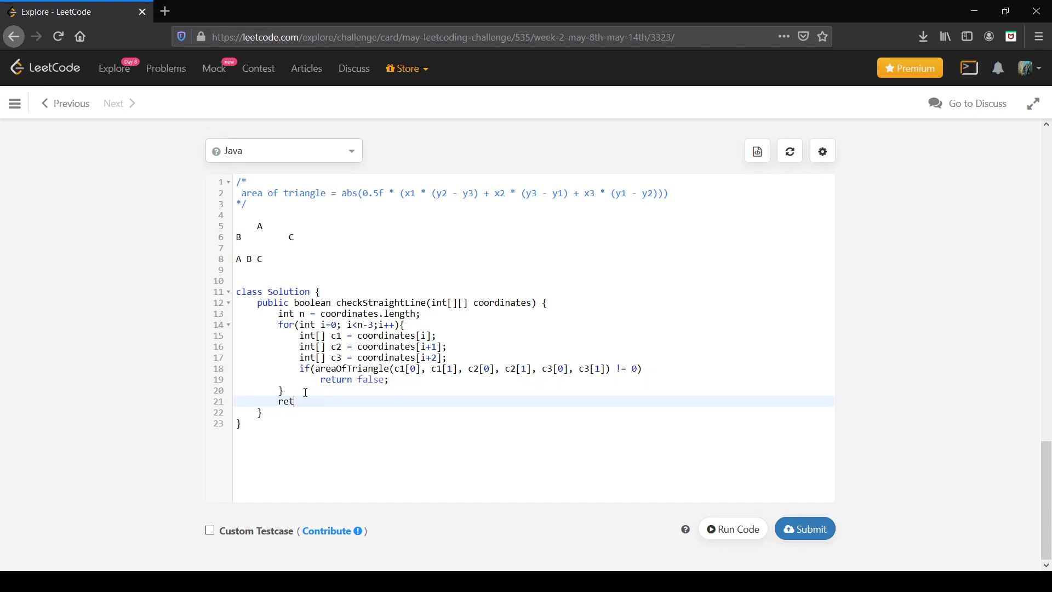
{"action": "type", "text": "urn true;"}
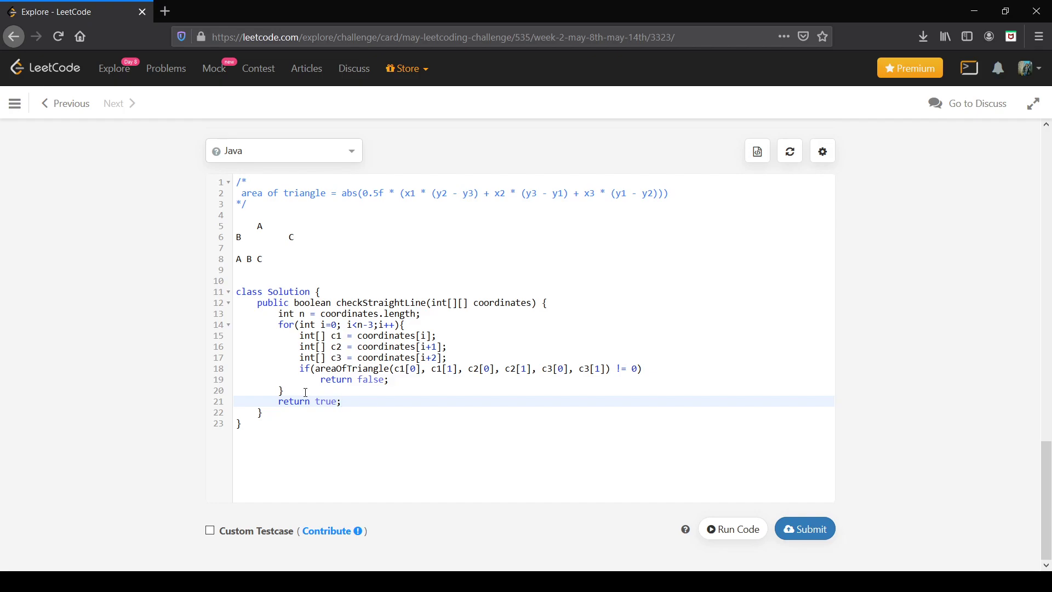
{"action": "left_click", "coordinate": [341, 401]}
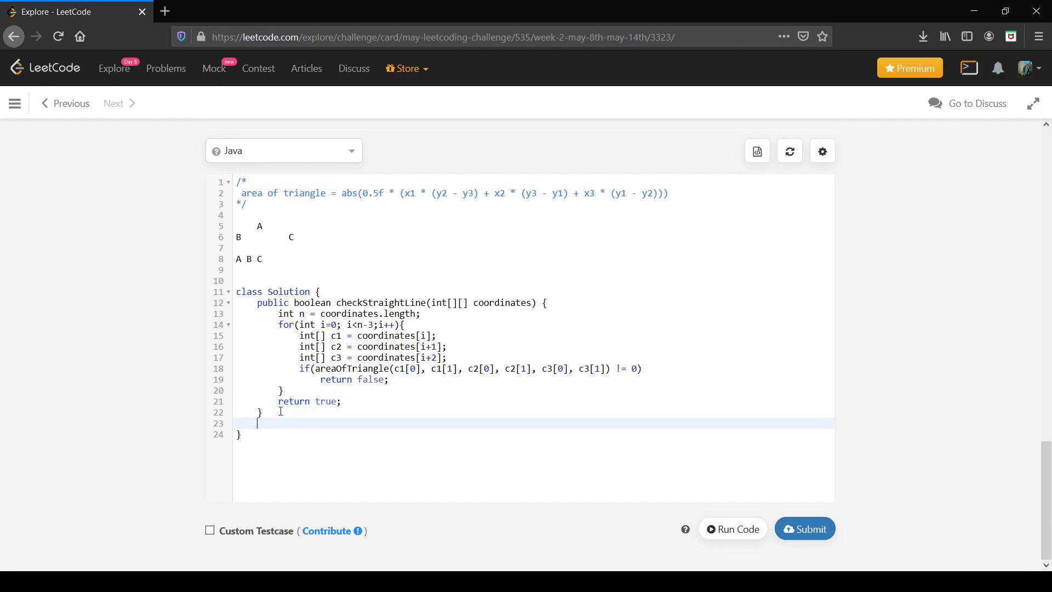
Declare float areaOfTriangle(int x1, int y1, int x2, int y2, int x3, int y3) and start its return.
{"action": "type", "text": "flaot"}
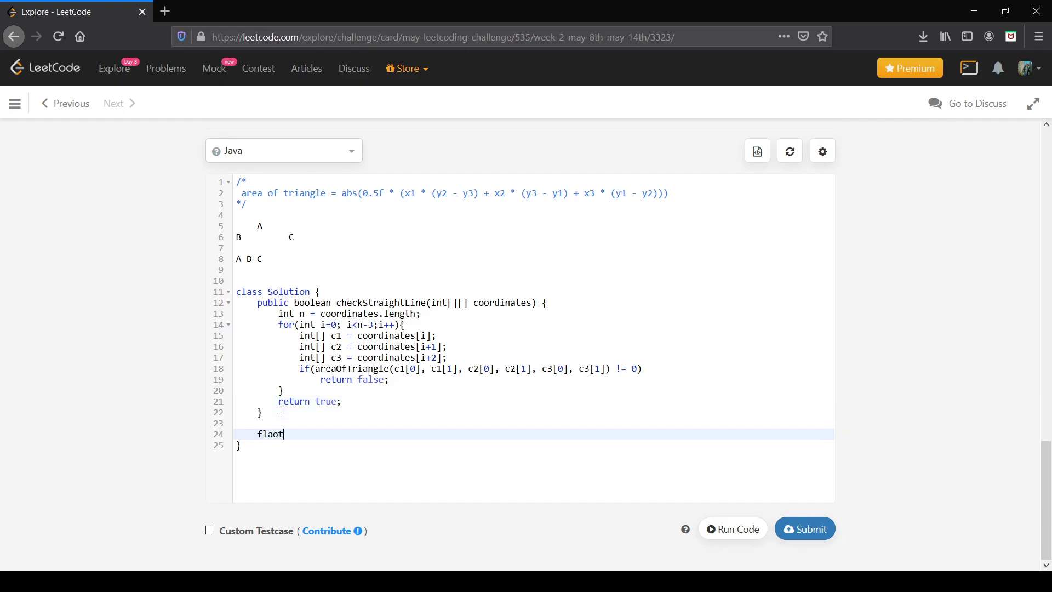
{"action": "type", "text": "float"}
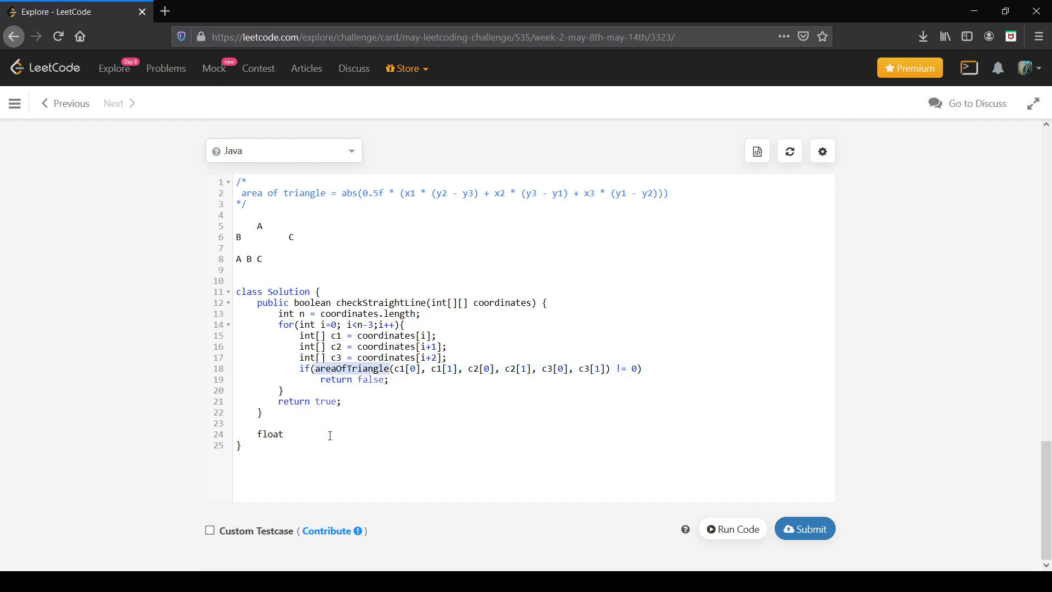
{"action": "type", "text": "areaOfTriangle(){}"}
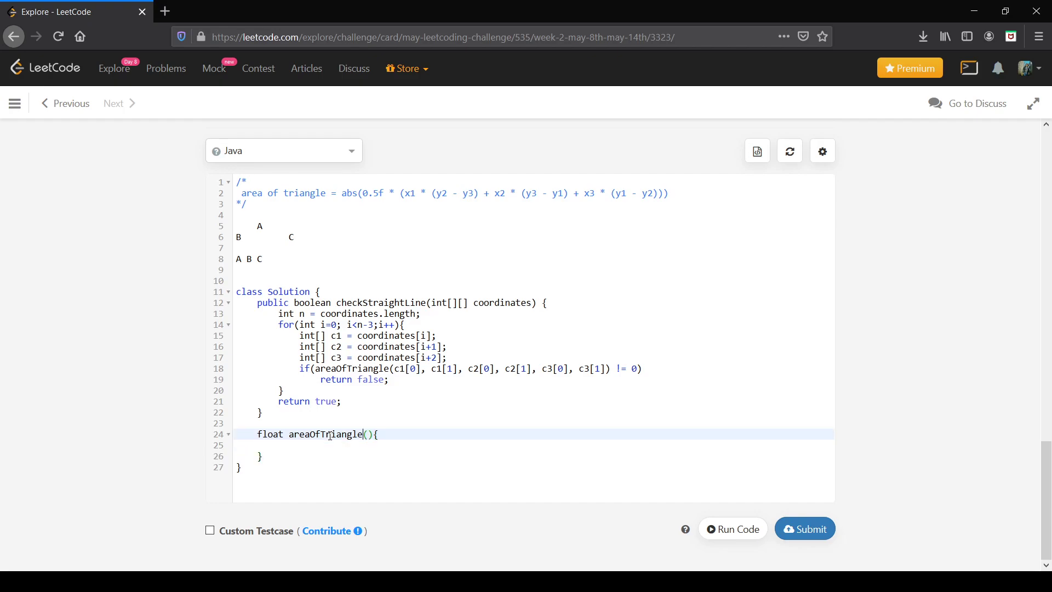
{"action": "type", "text": "int x"}
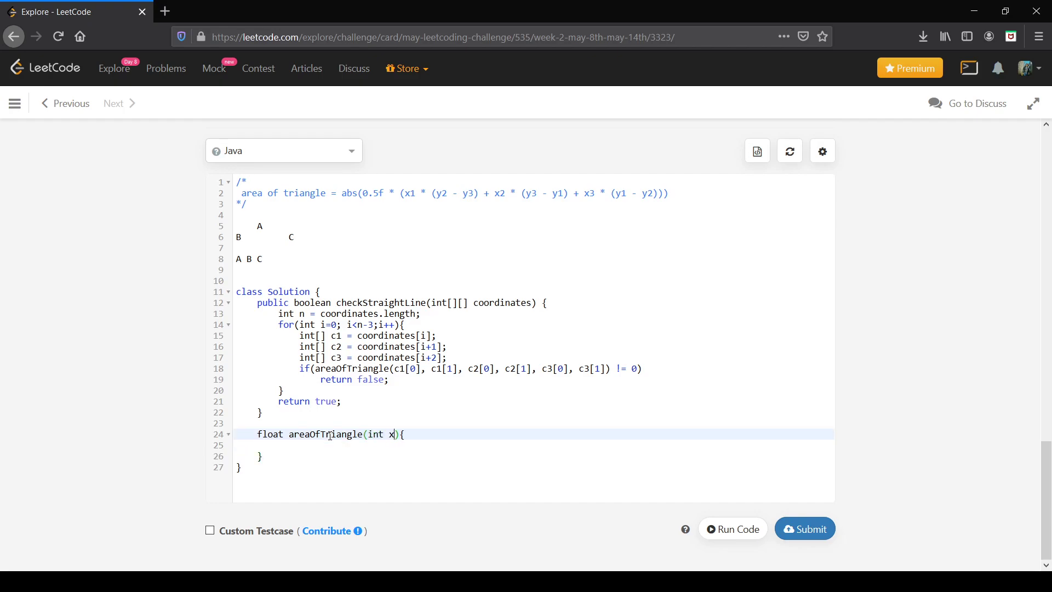
{"action": "type", "text": ", int"}
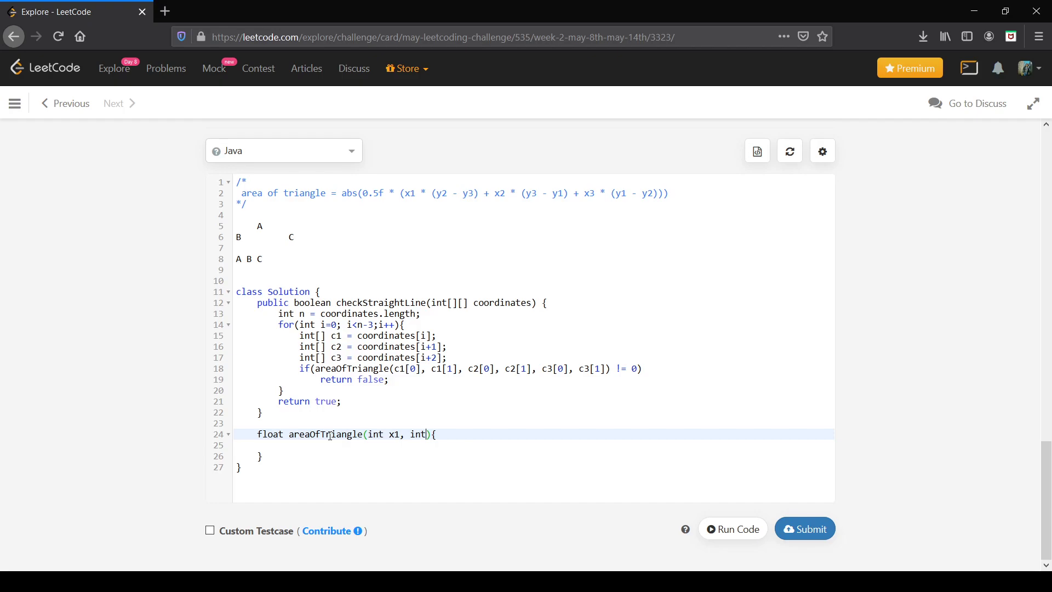
{"action": "type", "text": "y1"}
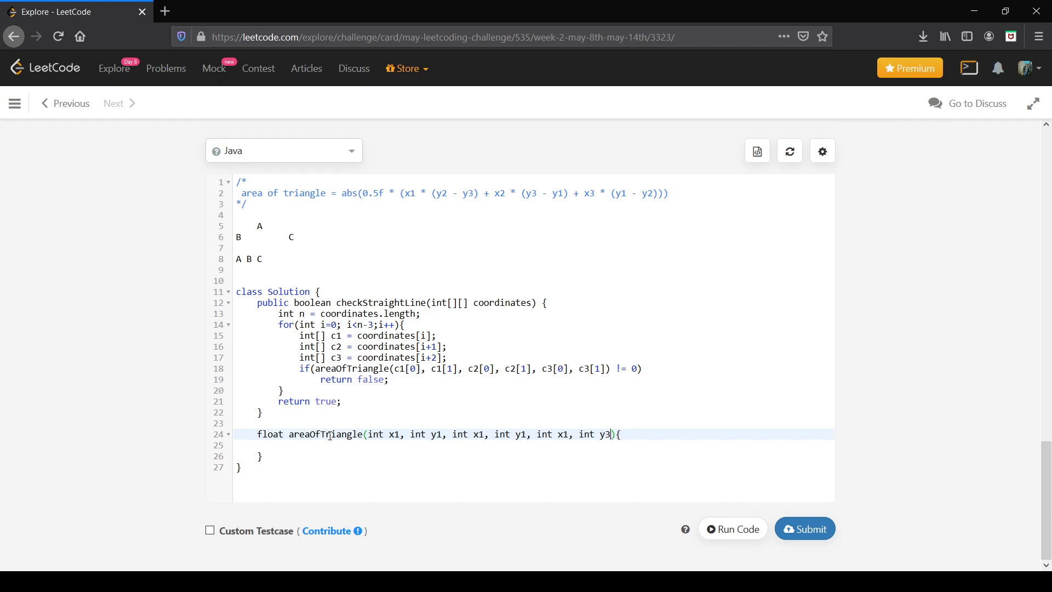
{"action": "type", "text": "3"}
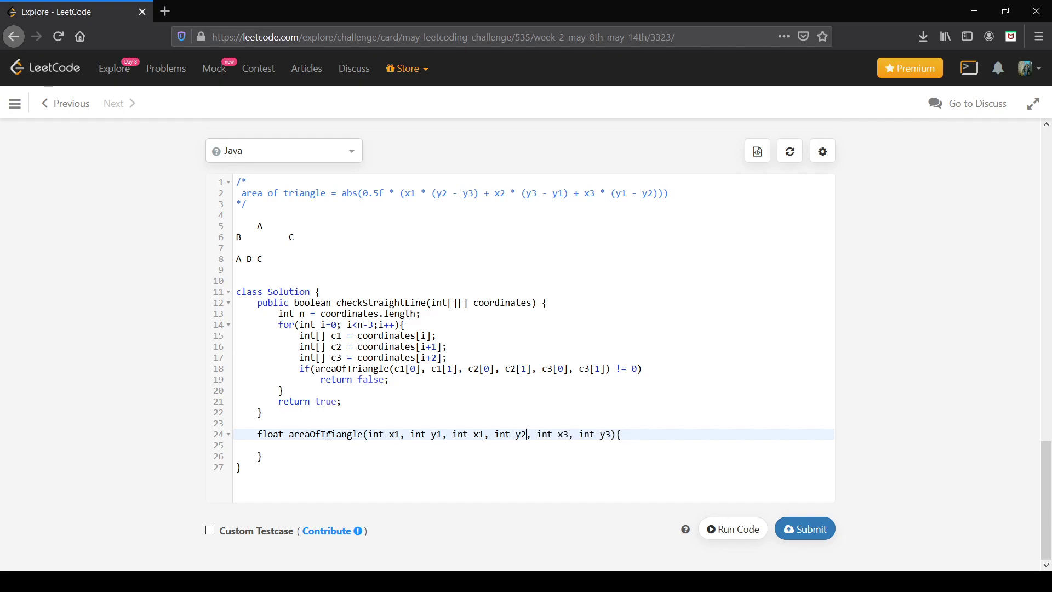
{"action": "key", "text": "Backspace"}
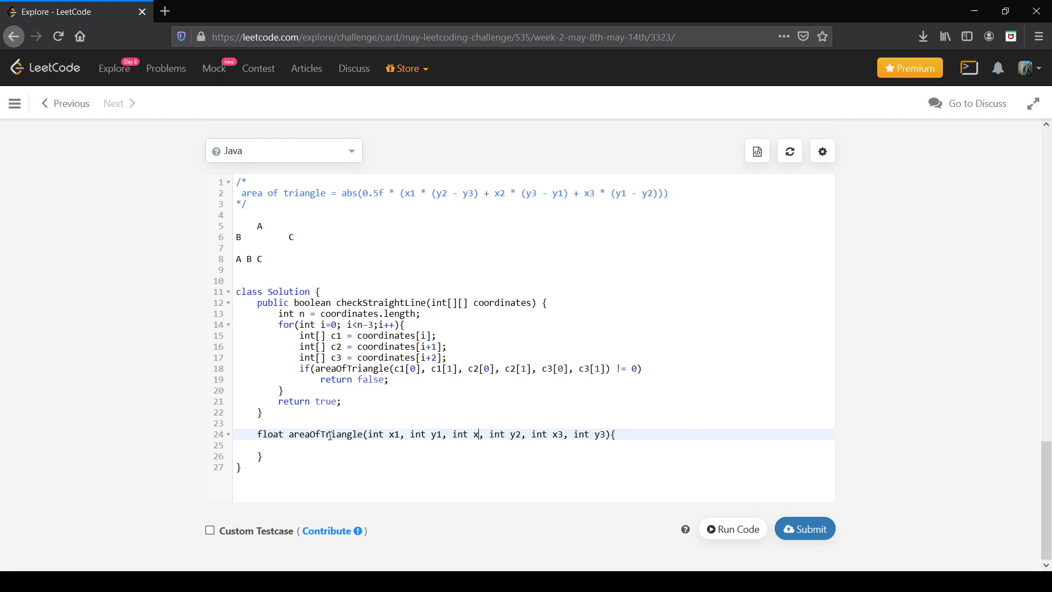
{"action": "type", "text": "ret"}
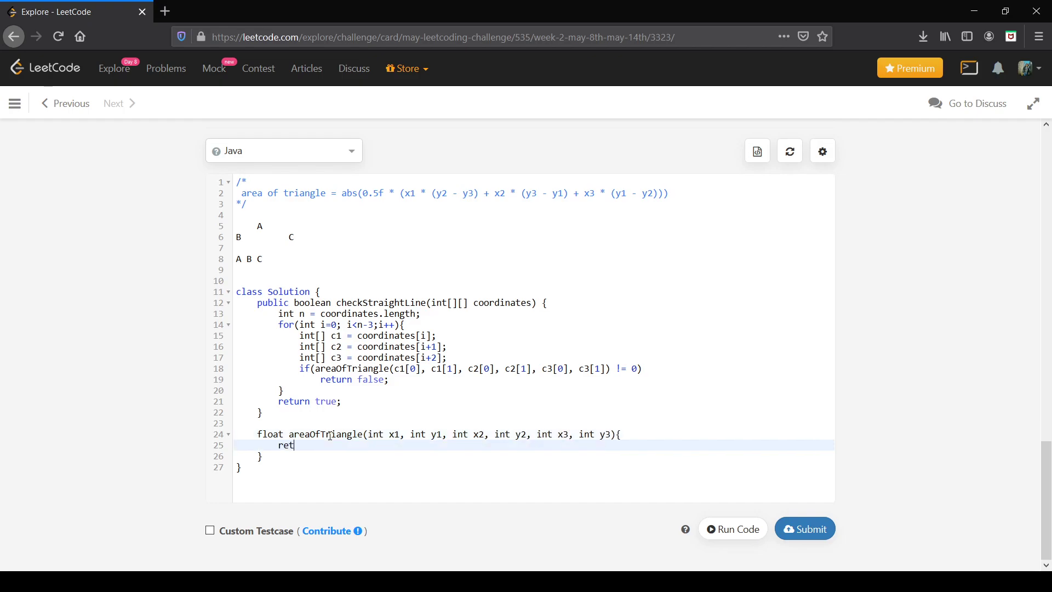
{"action": "type", "text": "urn"}
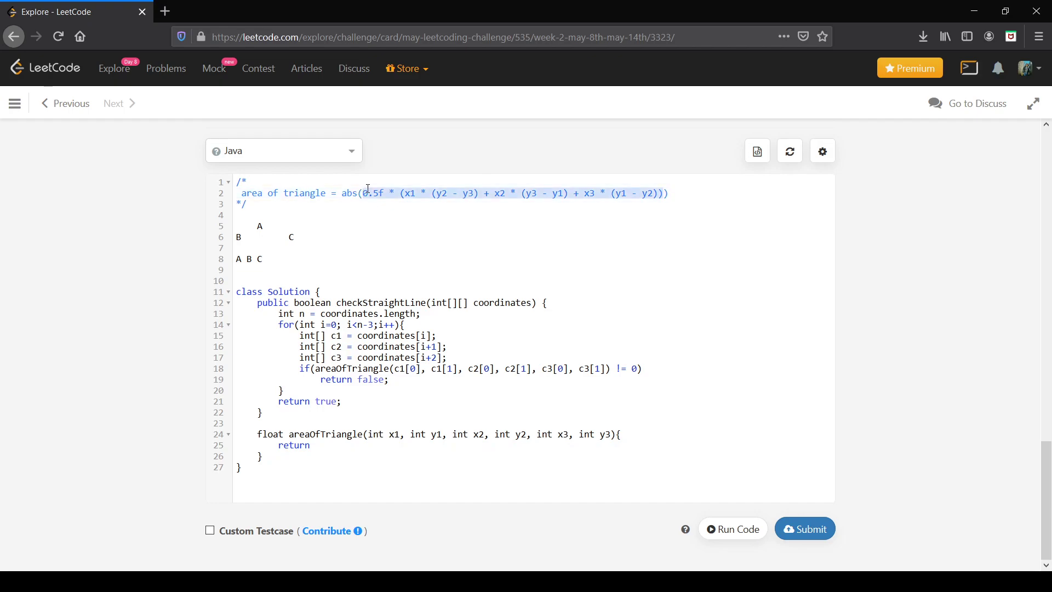
Return 0.5f * (x1*(y2-y3) + x2*(y3-y1) + x3*(y1-y2)), compare against 0f and submit.
{"action": "type", "text": "0.5f * (x1 * (y2 - y3) + x2 * (y3 - y1) + x3 * (y1 - y2));"}
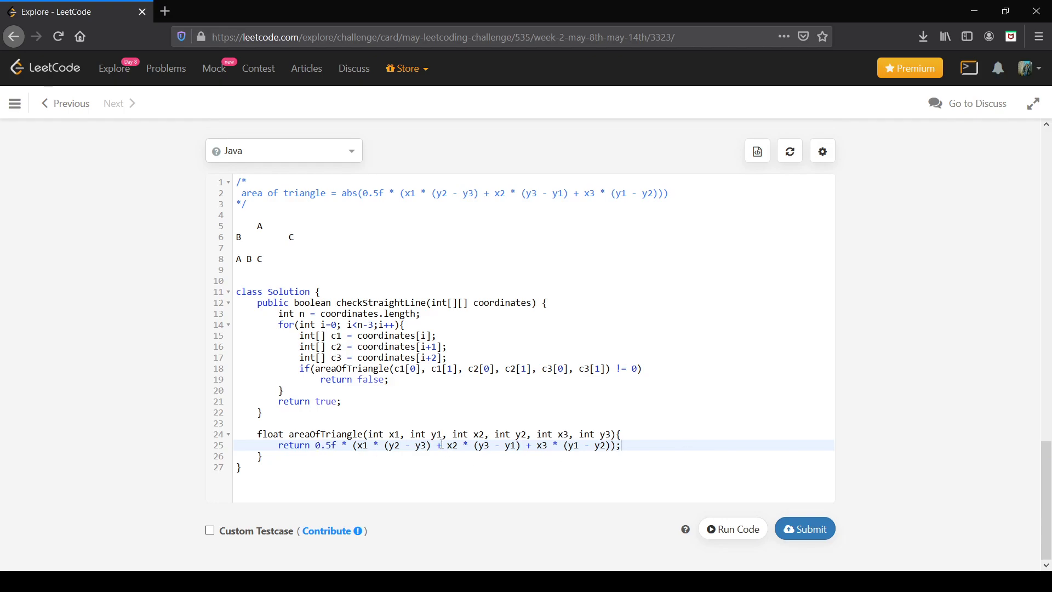
{"action": "left_click", "coordinate": [636, 369]}
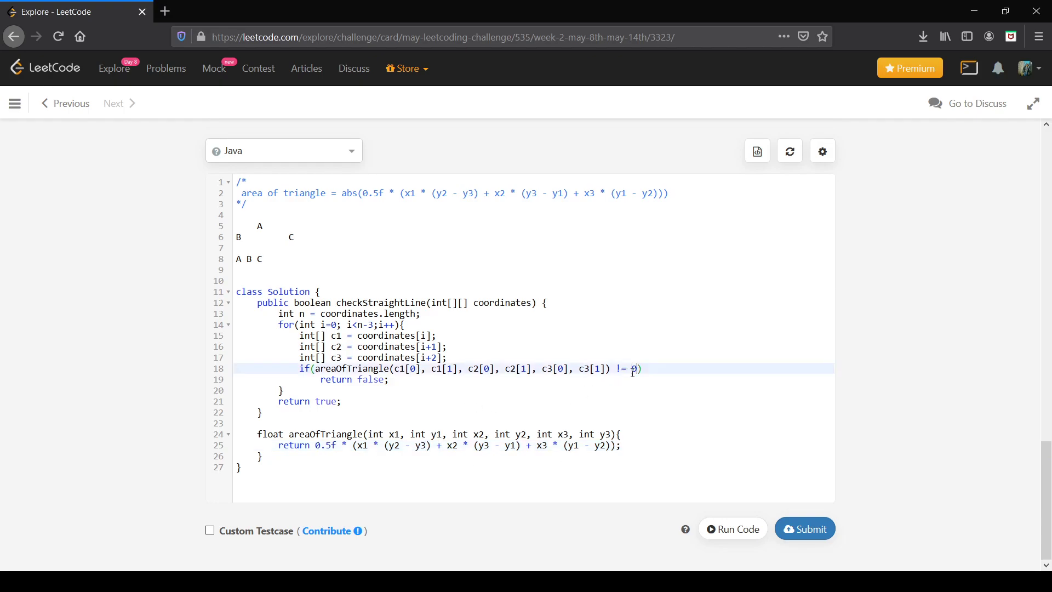
{"action": "type", "text": "f"}
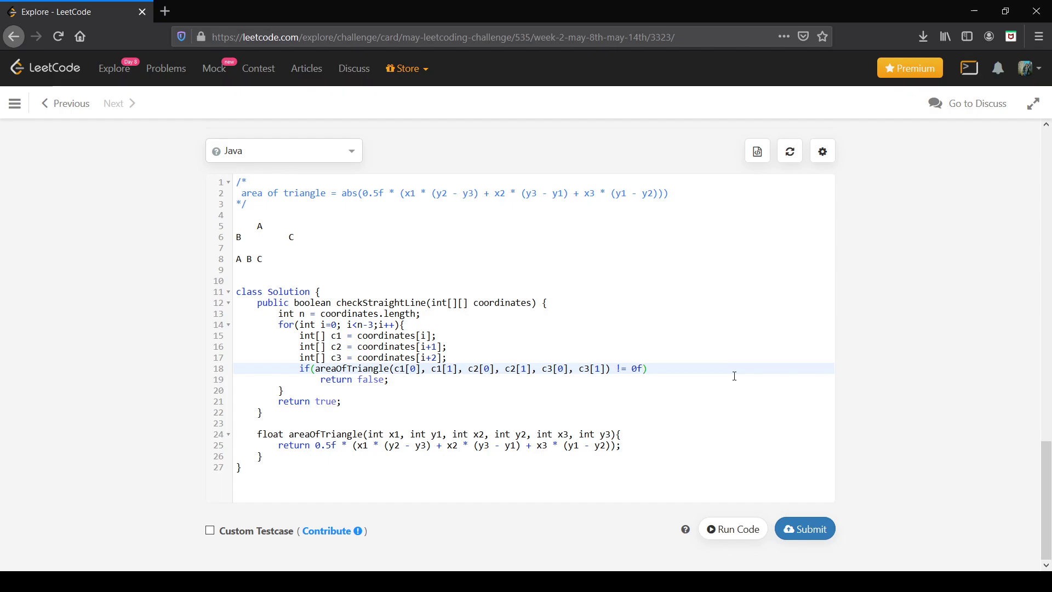
{"action": "mouse_move", "coordinate": [428, 278]}
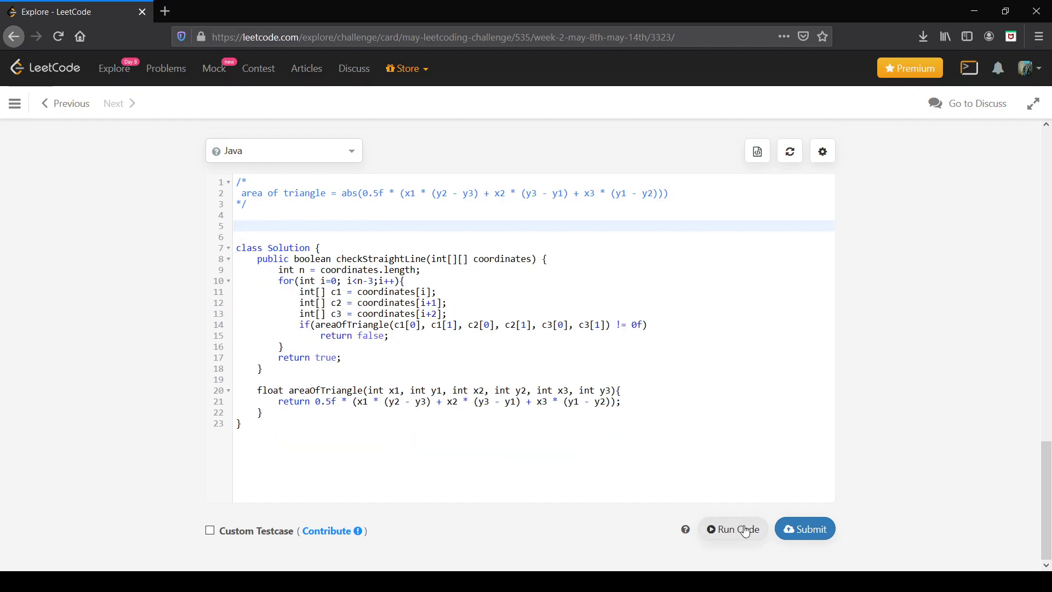
{"action": "left_click", "coordinate": [805, 528]}
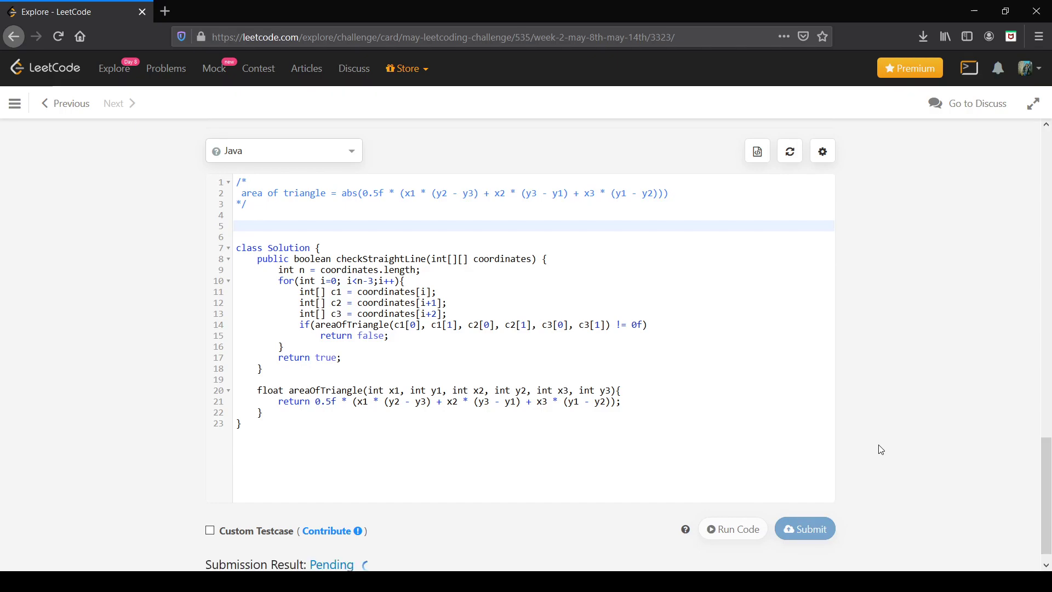